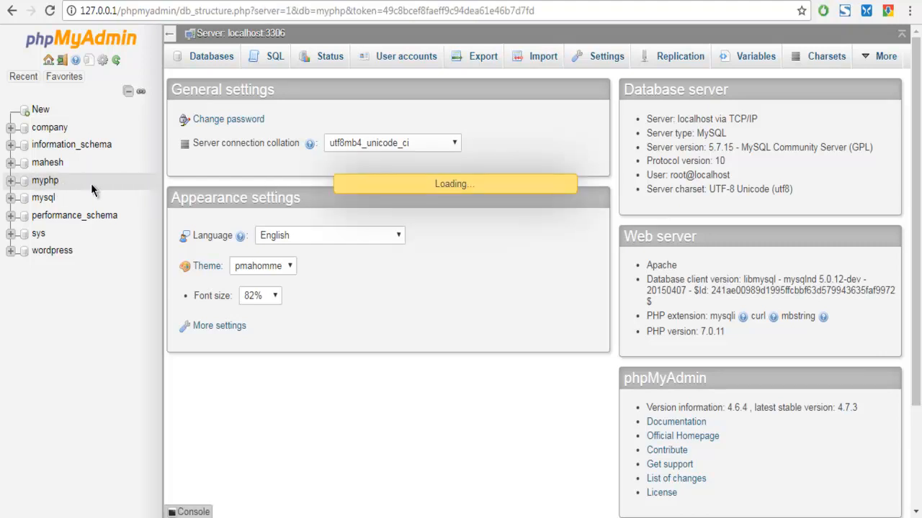
Open the myphp database in phpMyAdmin to view its gamedata and myuser tables.
click(45, 180)
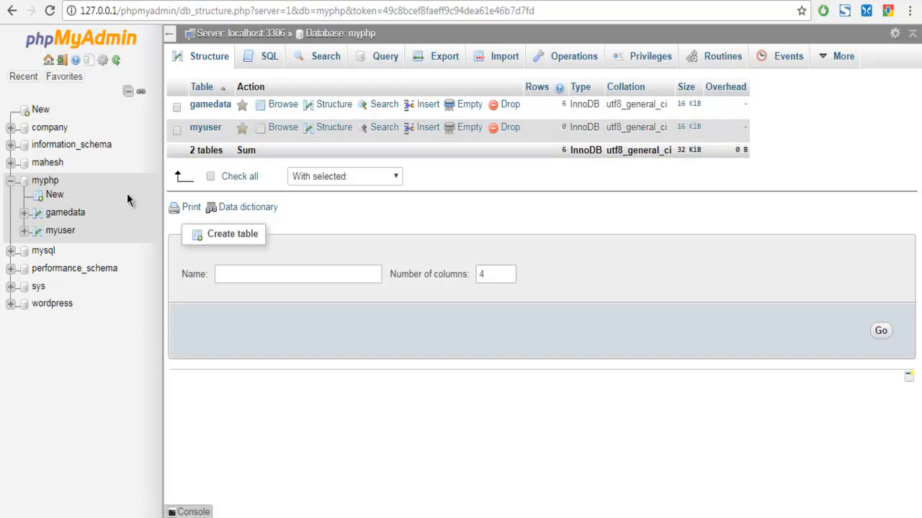
mouse_move(210, 114)
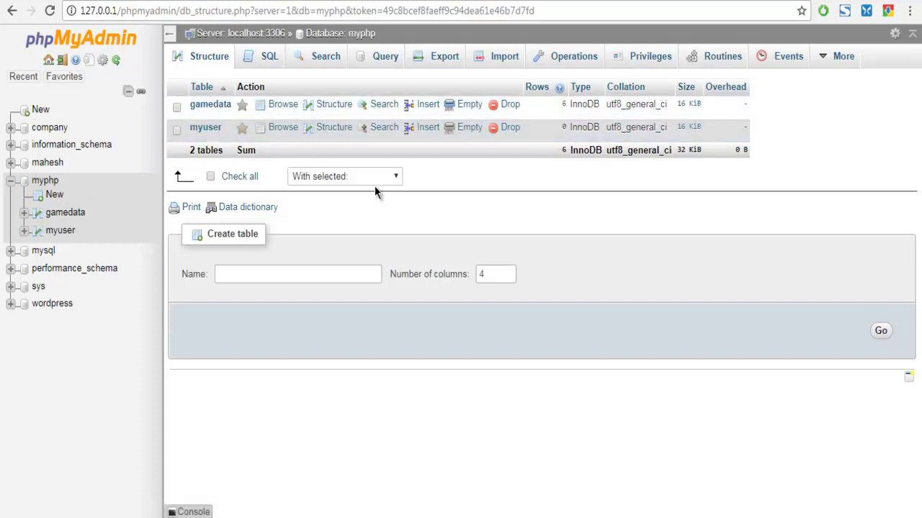
mouse_move(386, 210)
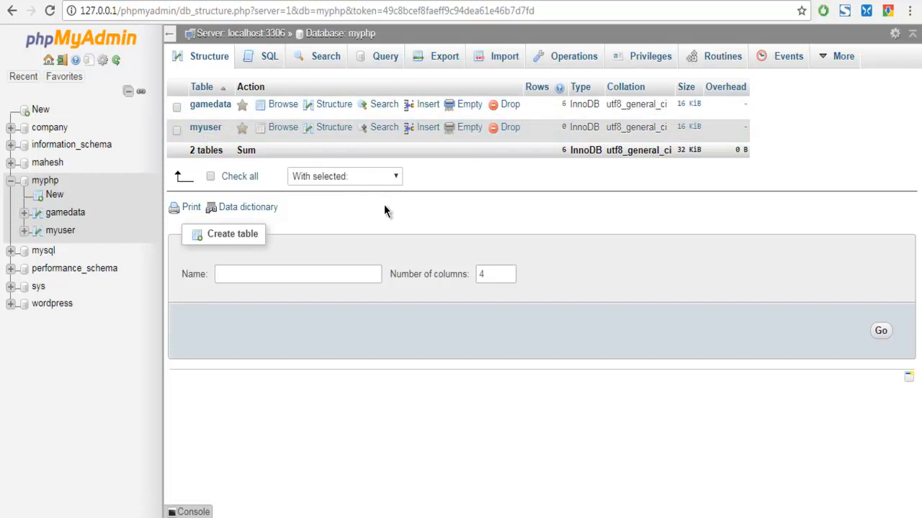
mouse_move(70, 195)
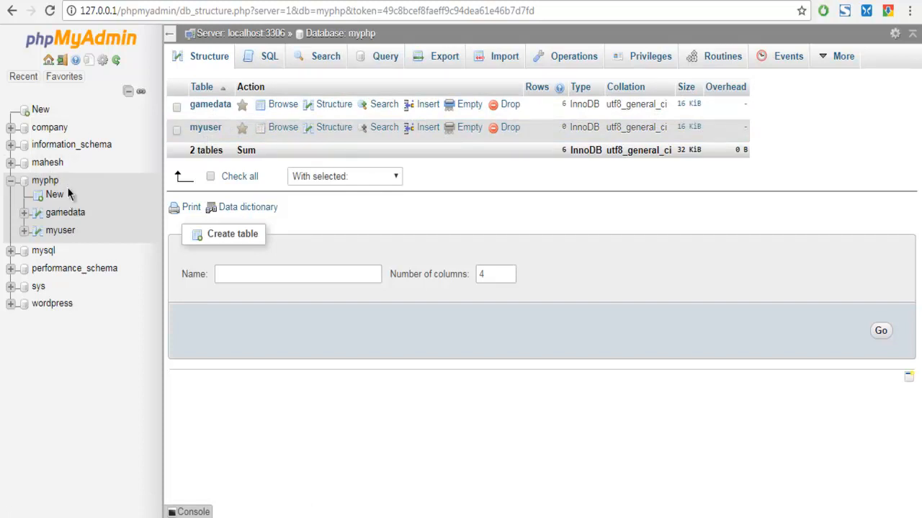
mouse_move(45, 186)
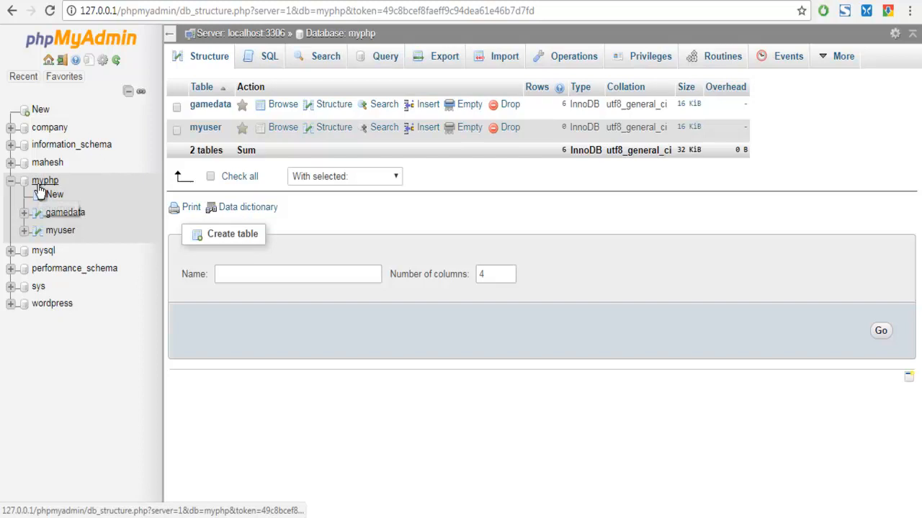
mouse_move(65, 212)
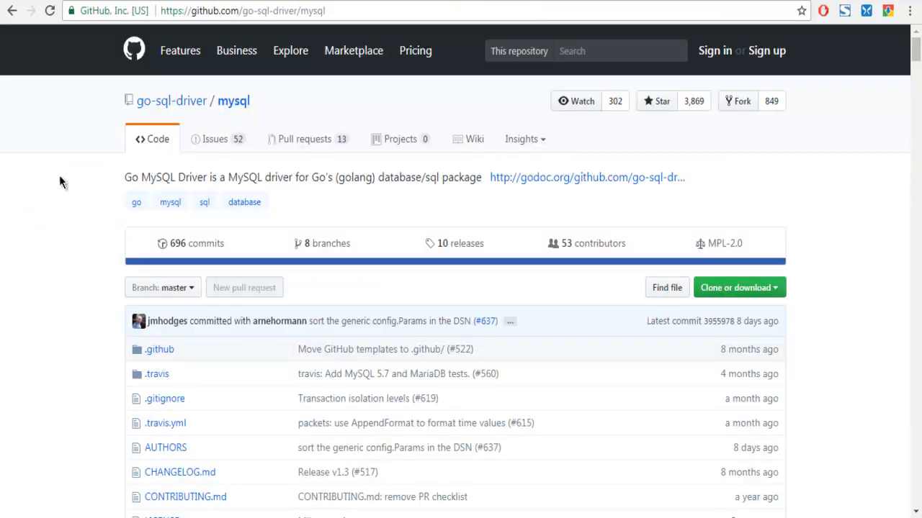
mouse_move(322, 201)
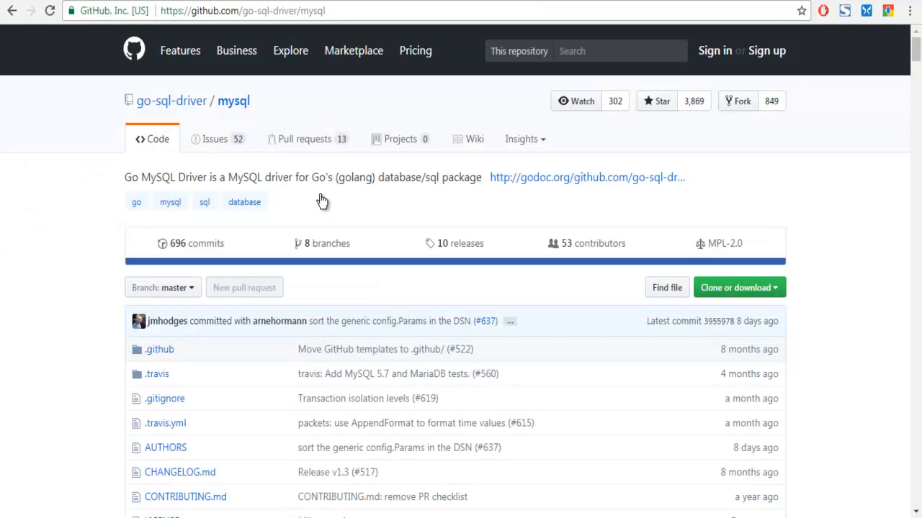
mouse_move(35, 219)
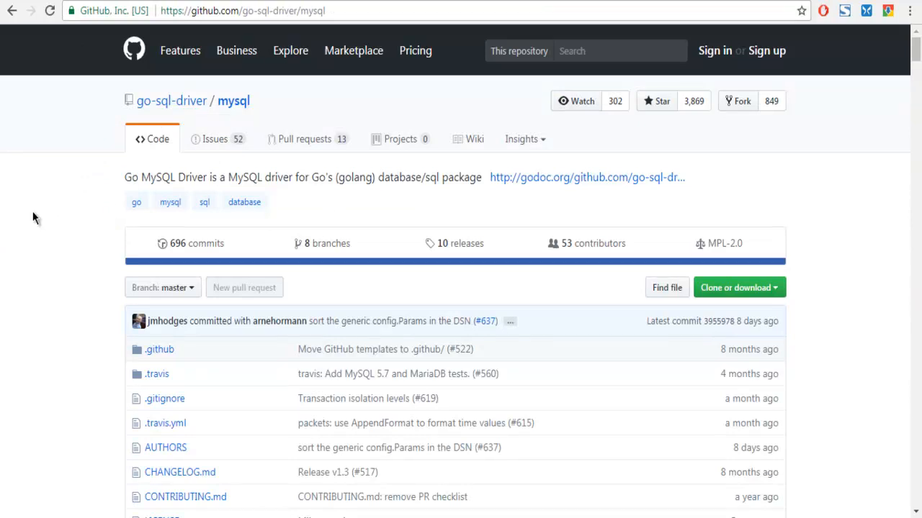
Scroll the go-sql-driver/mysql GitHub page down to its Installation section.
scroll(down, 3)
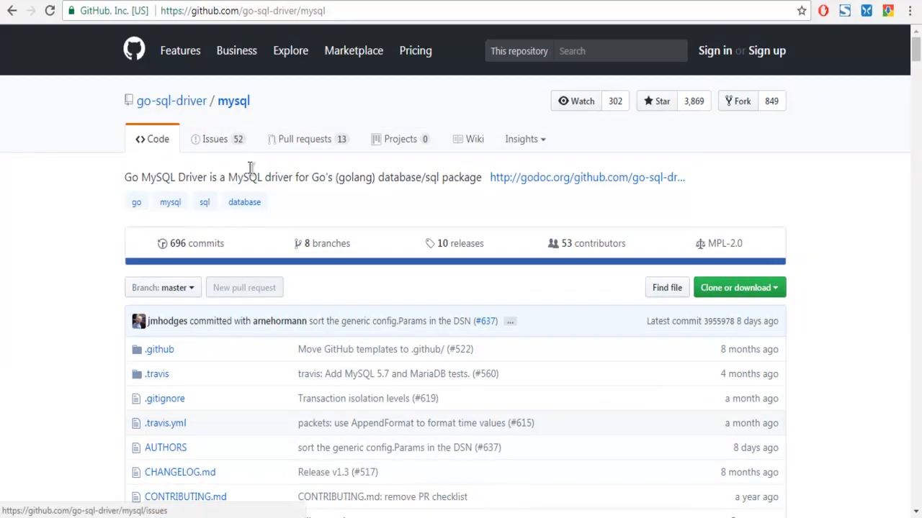
scroll(down, 3)
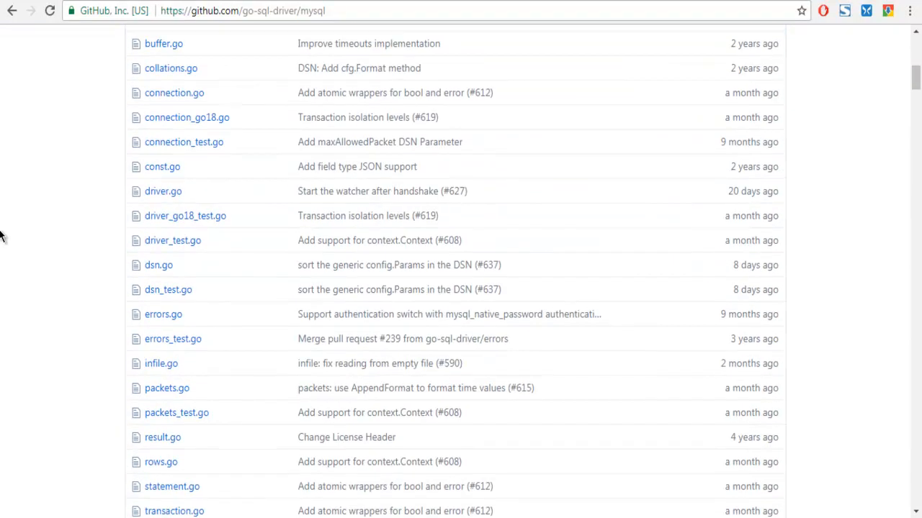
scroll(down, 3)
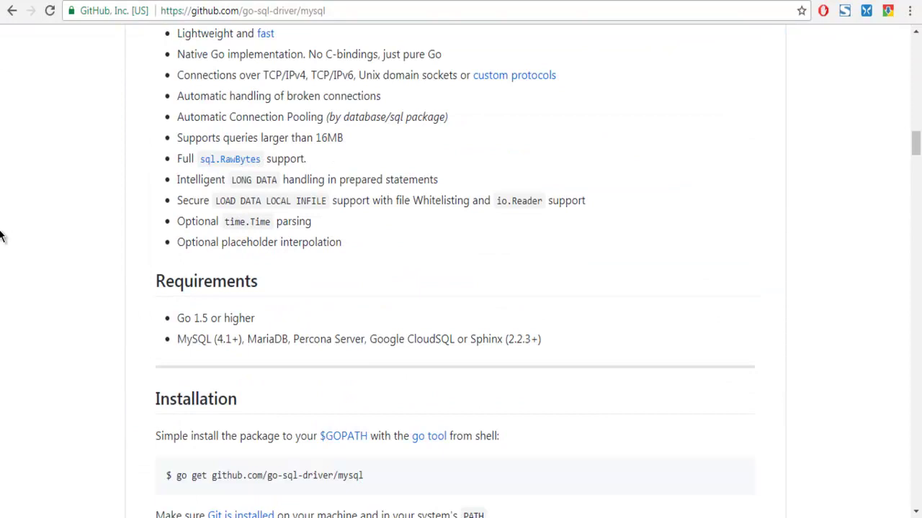
scroll(down, 3)
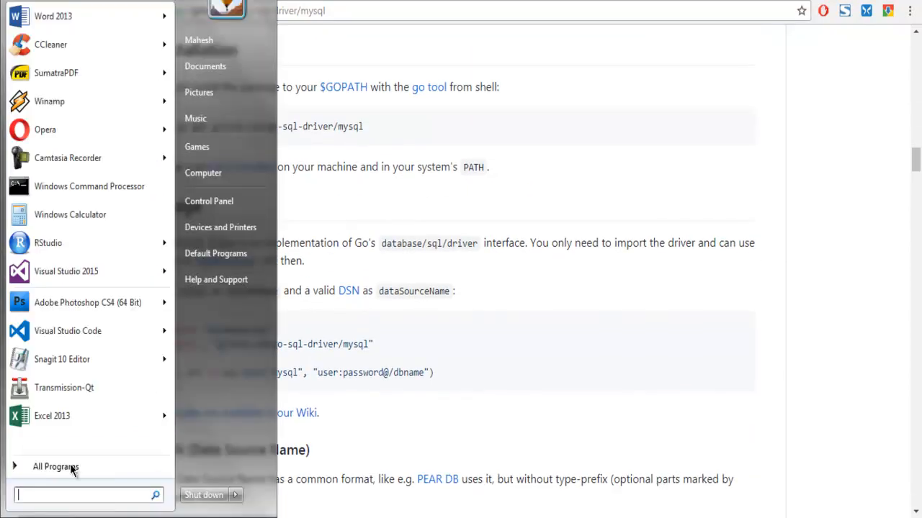
Launch Windows Command Processor and enter go get github.com/go-sql-driver/mysql.
click(90, 186)
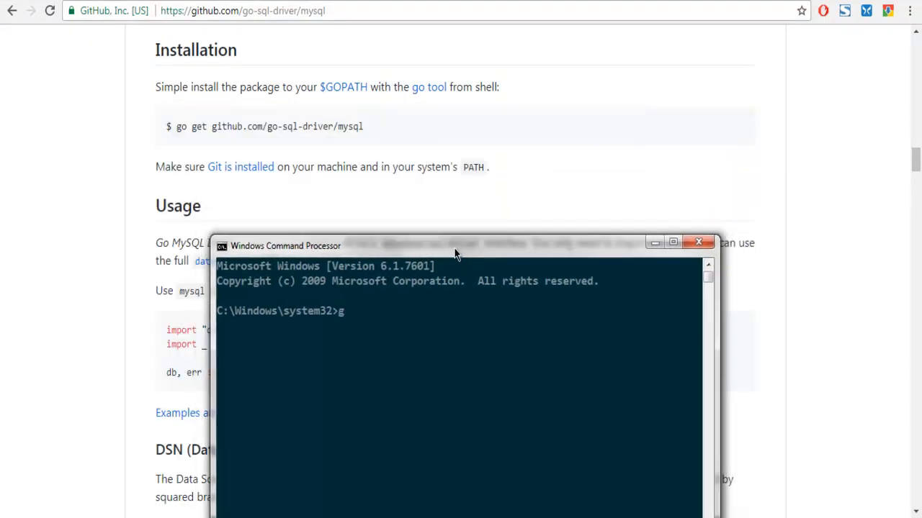
text(o get github.com)
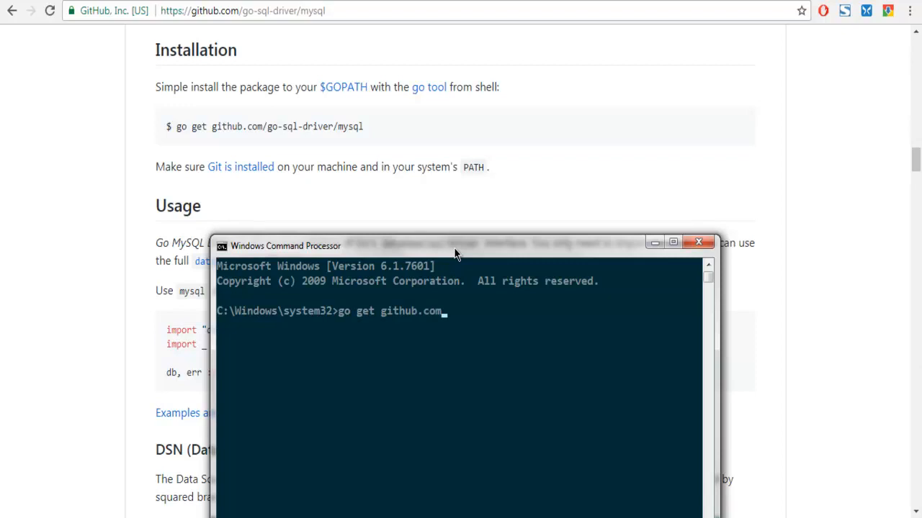
text(/)
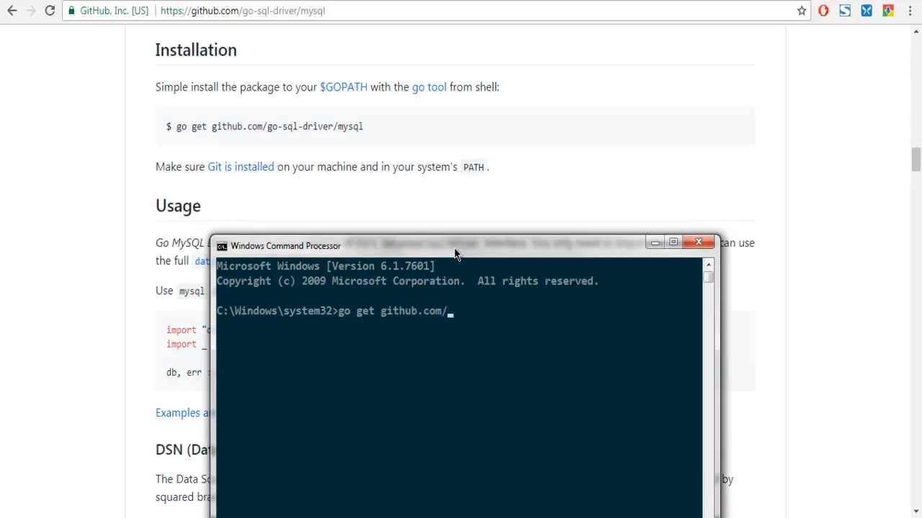
text(go-)
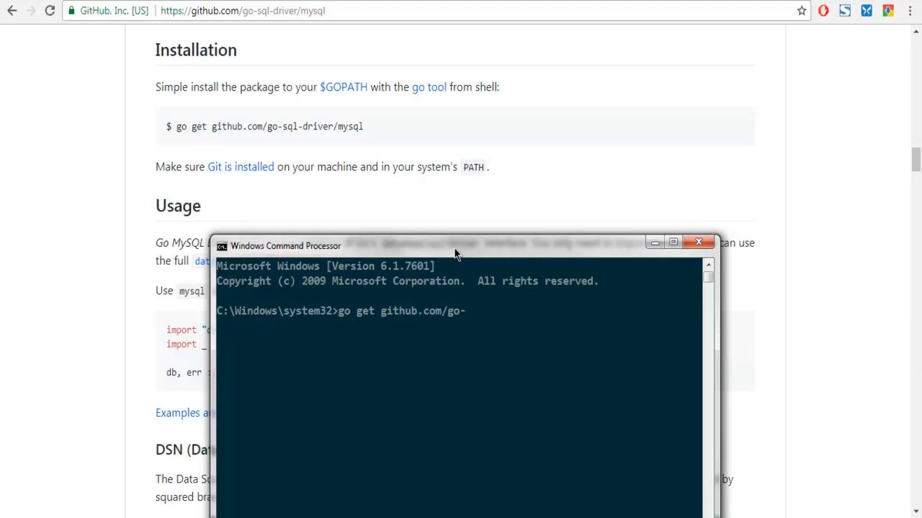
text(sql-)
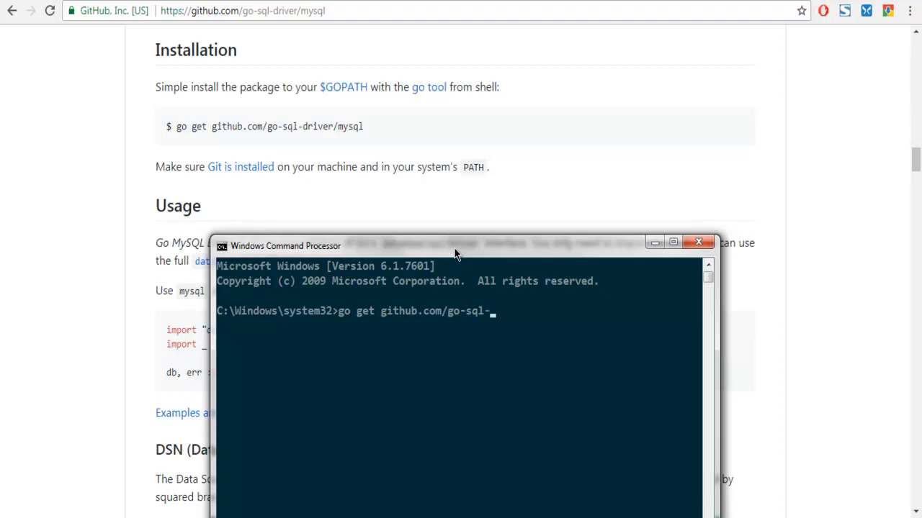
text(driver/)
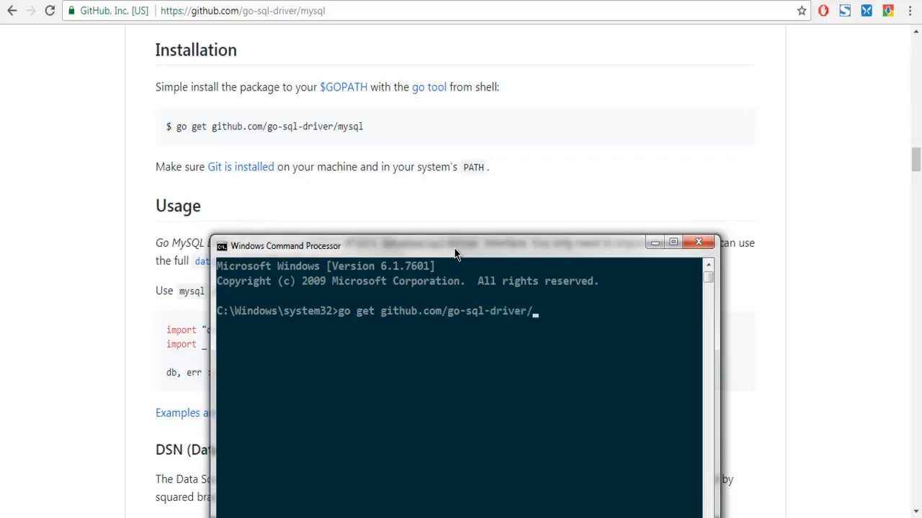
text(mysql)
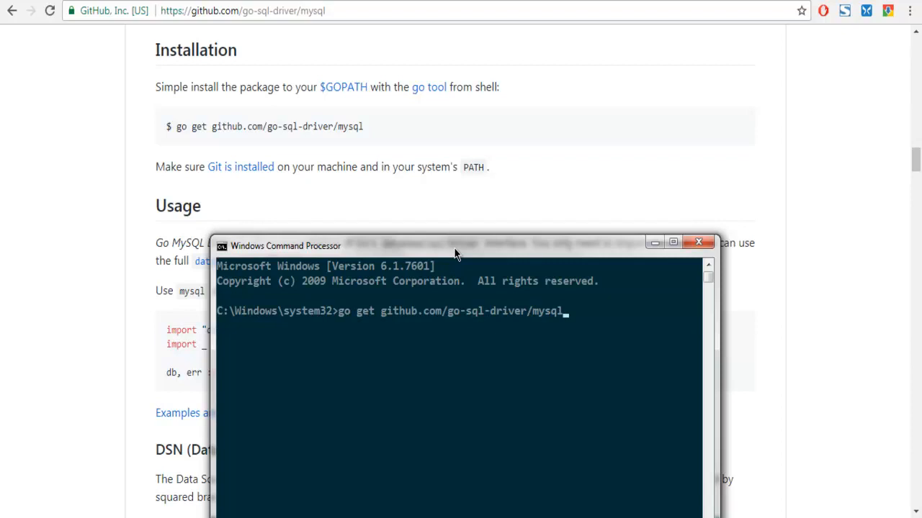
mouse_move(489, 276)
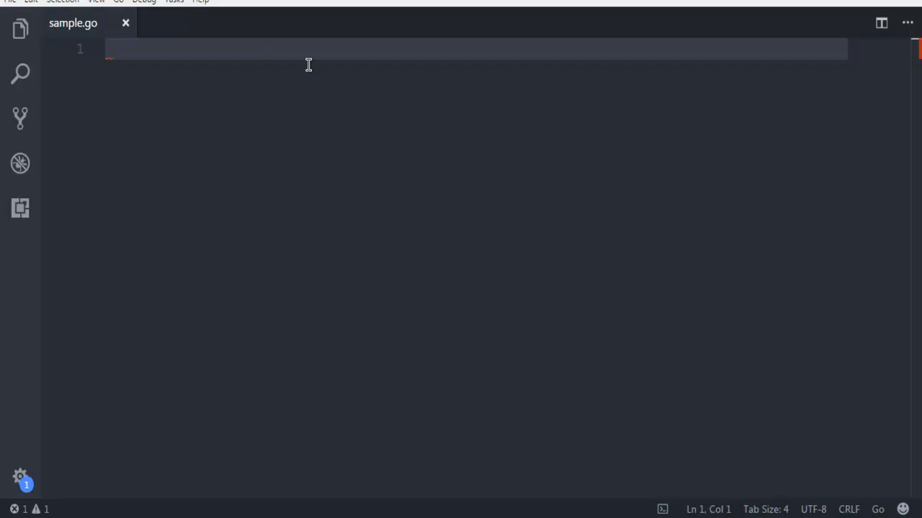
Write package main and a main func printing "Go Connect to mysql - Devnami".
text(package main)
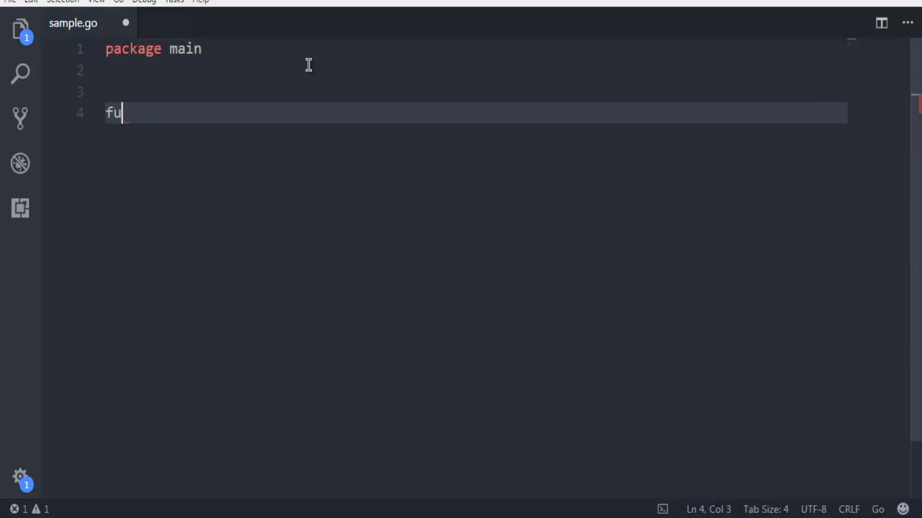
text(nc main(){)
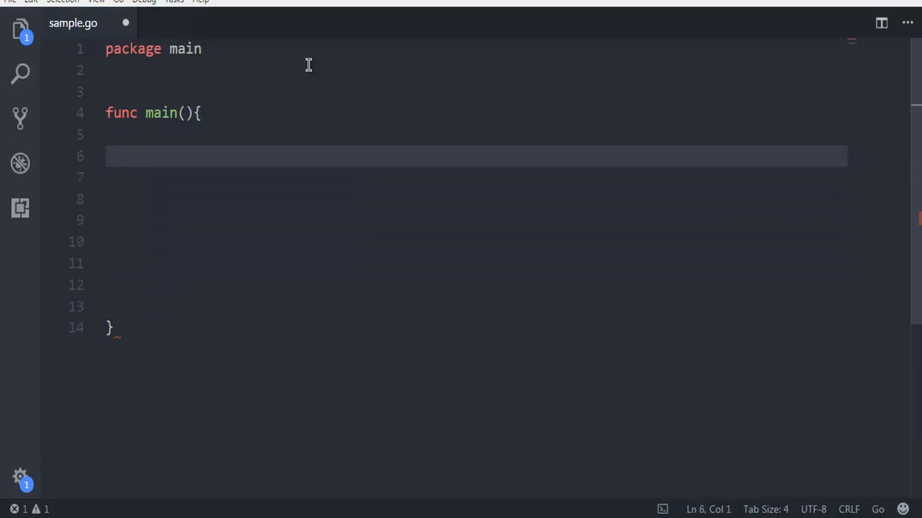
text(fmt.)
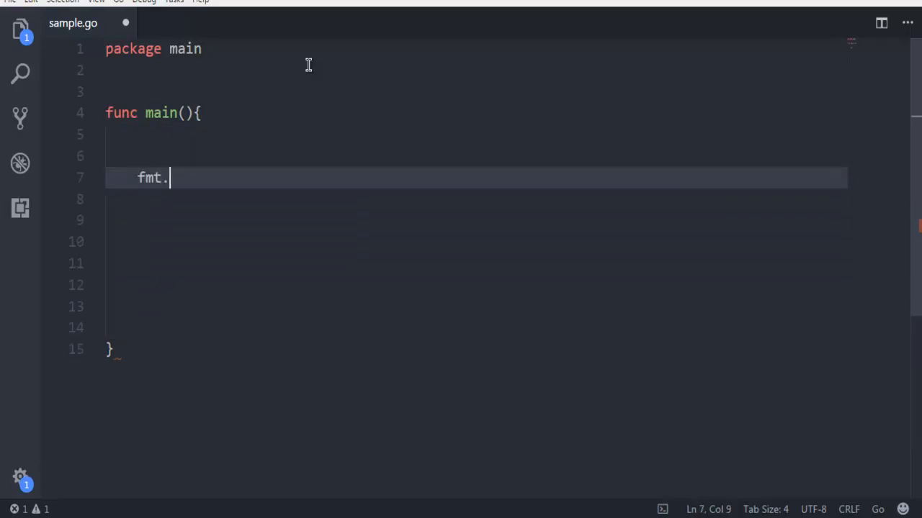
text(Println)
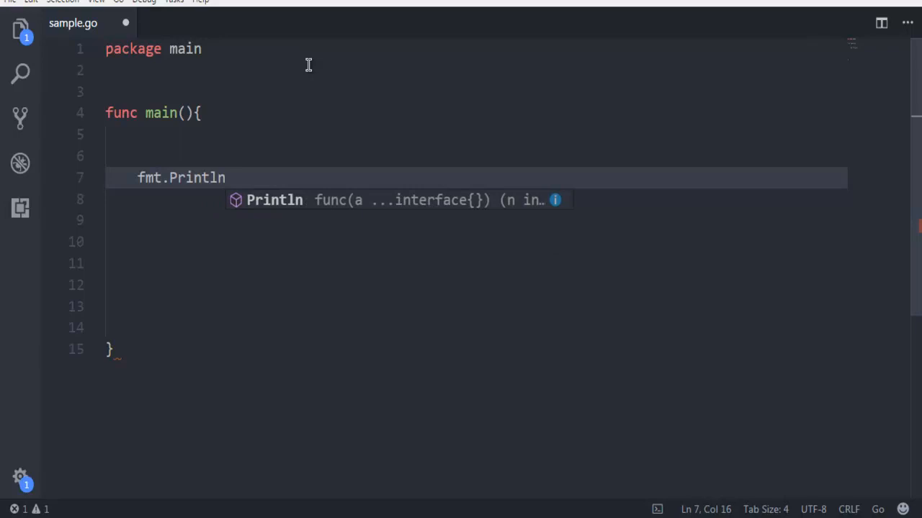
text(("Go "))
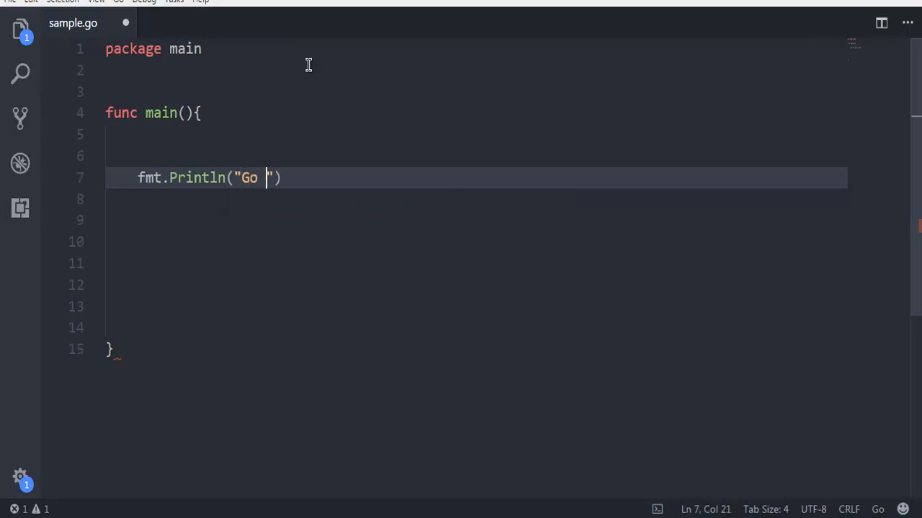
text(Connect o)
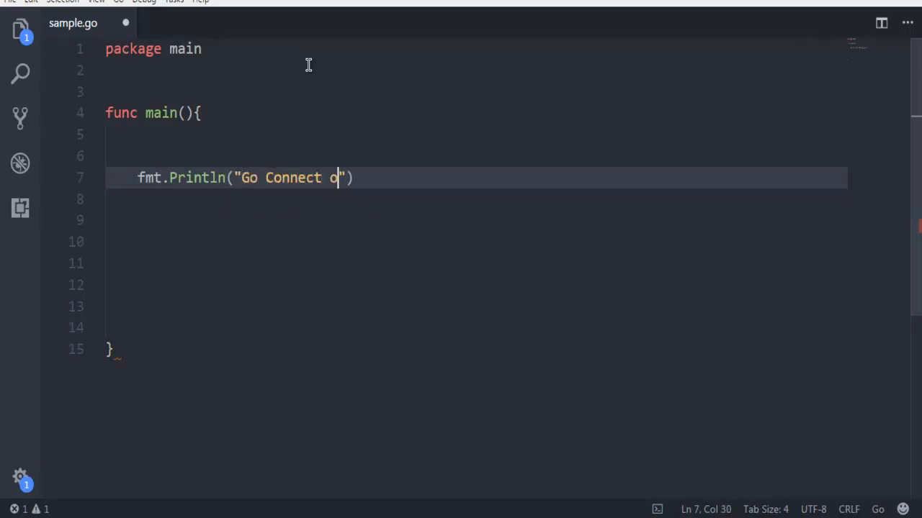
text(to m)
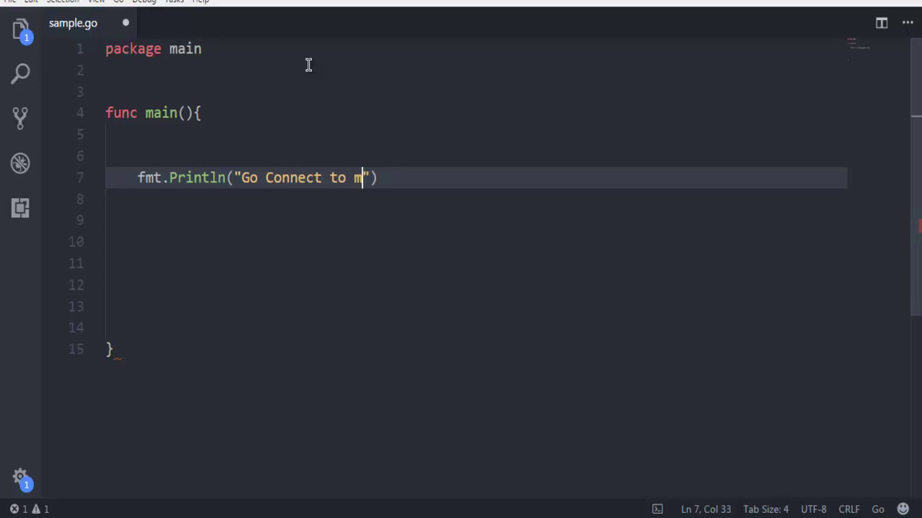
text(ysql -)
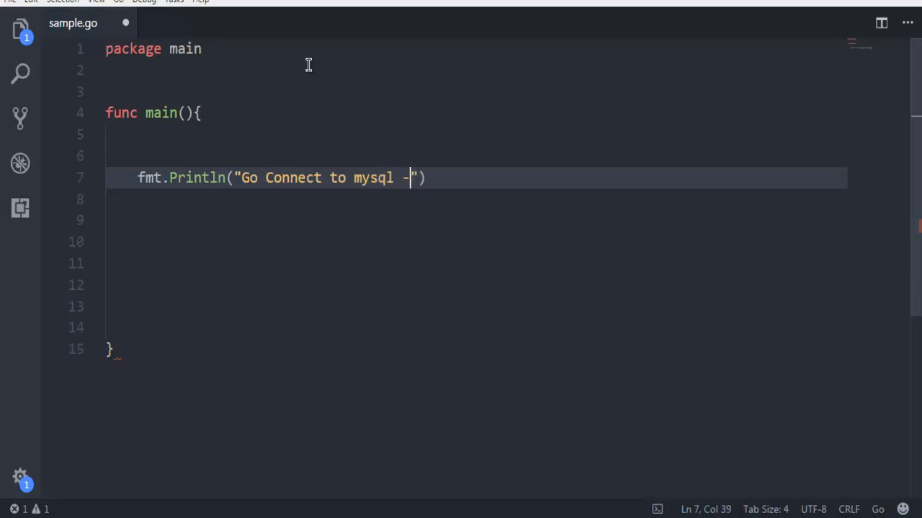
text(Devnami)
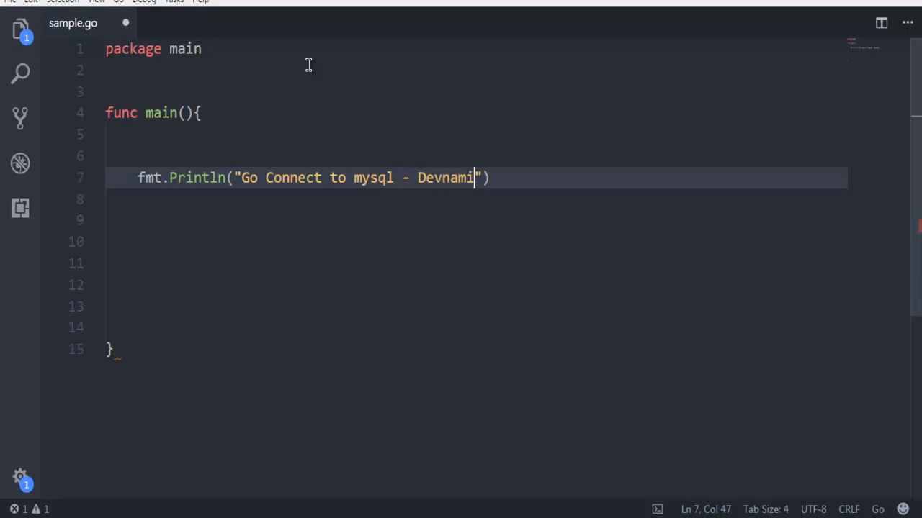
key(Enter)
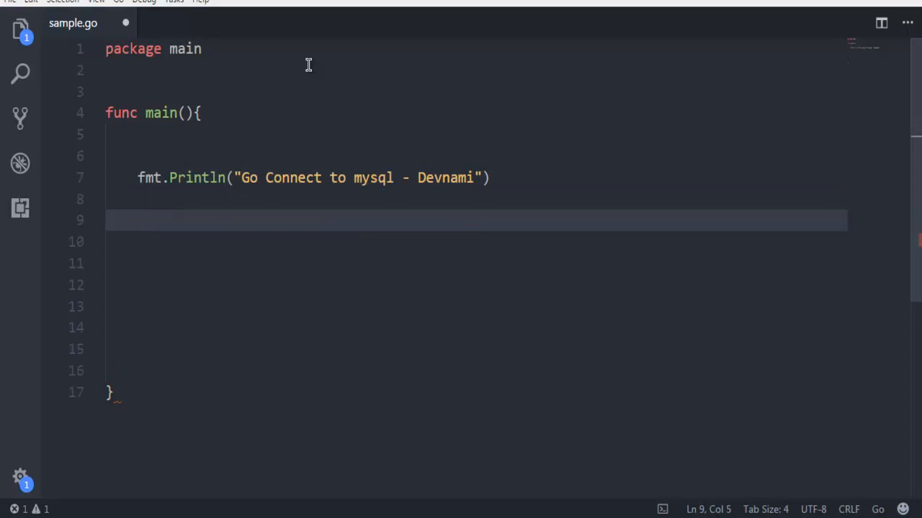
Start the line db, err := sql.Open, importing database/sql and fmt.
text(d)
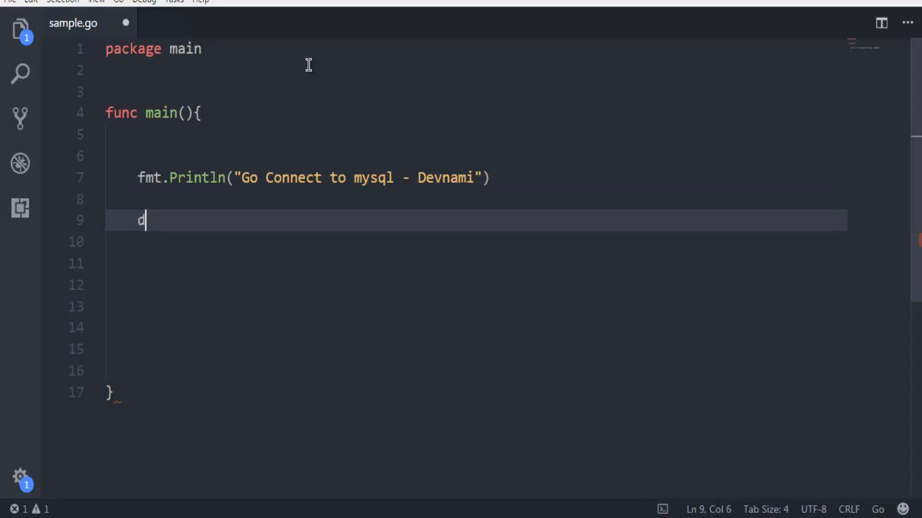
text(b, err :)
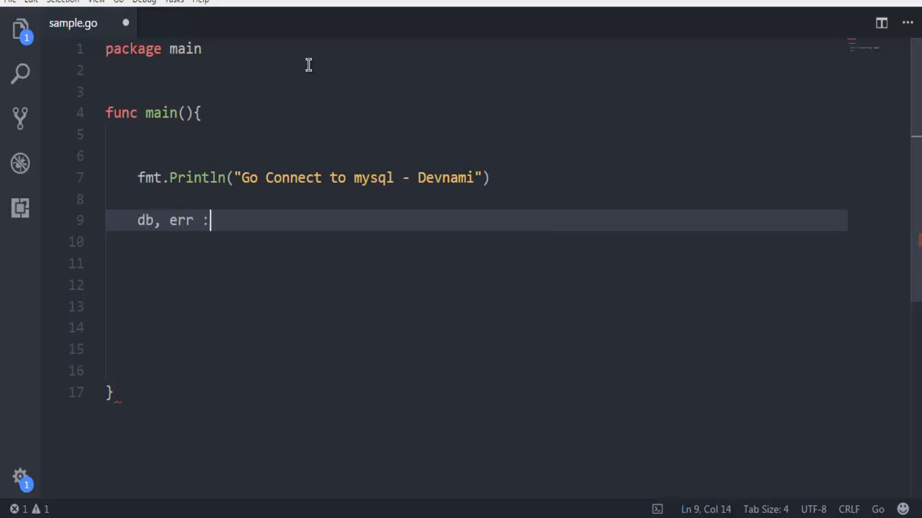
text(=)
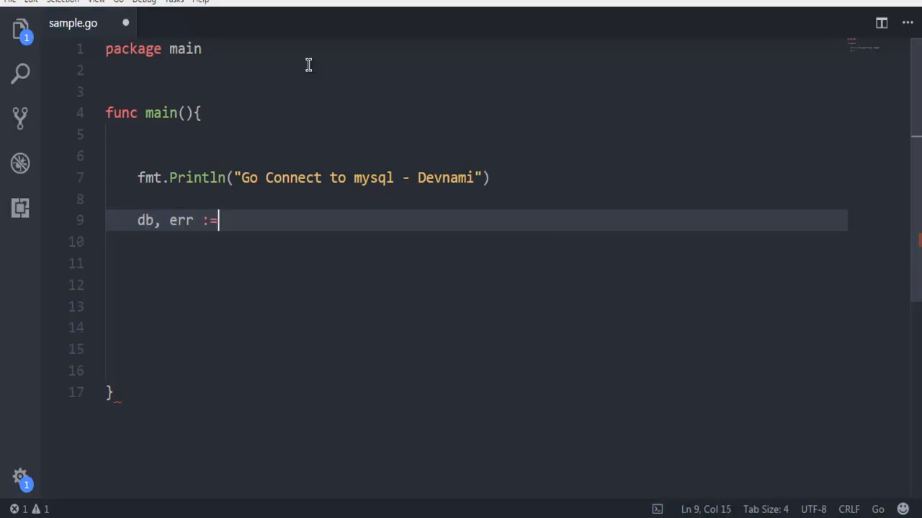
text(sql.)
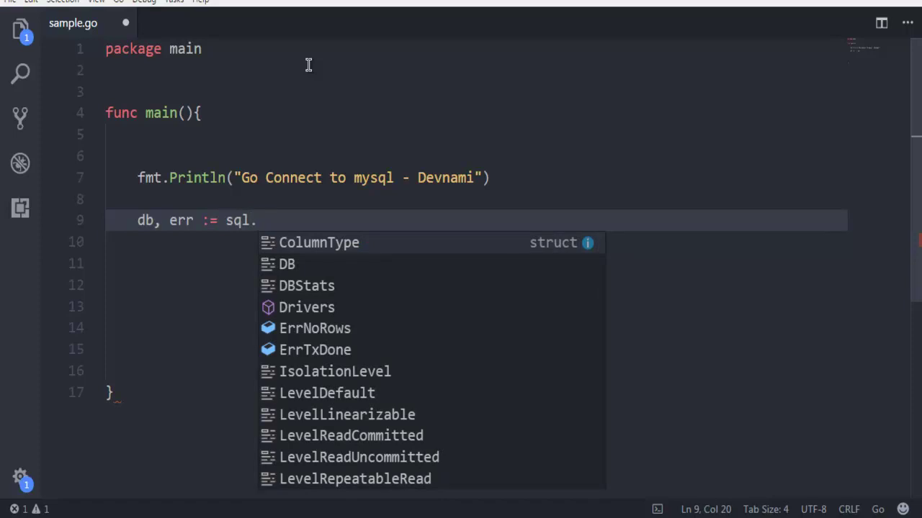
text(Open)
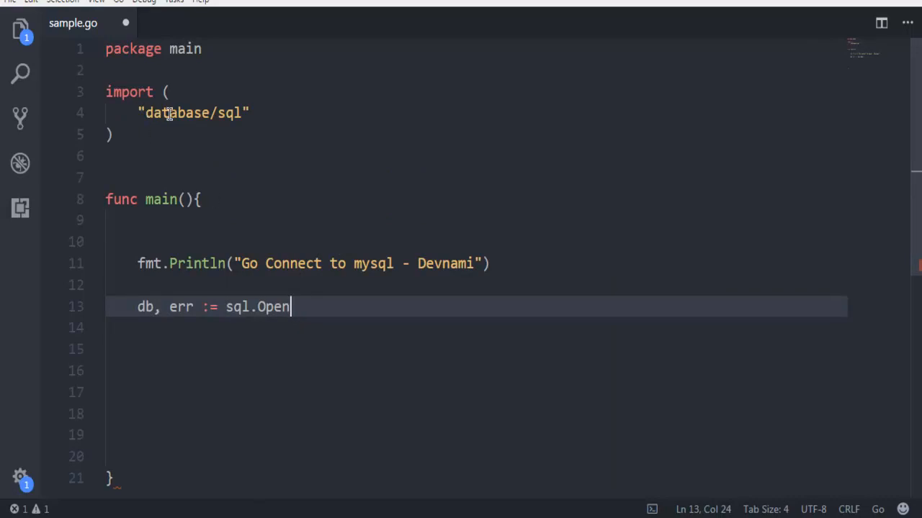
mouse_move(262, 114)
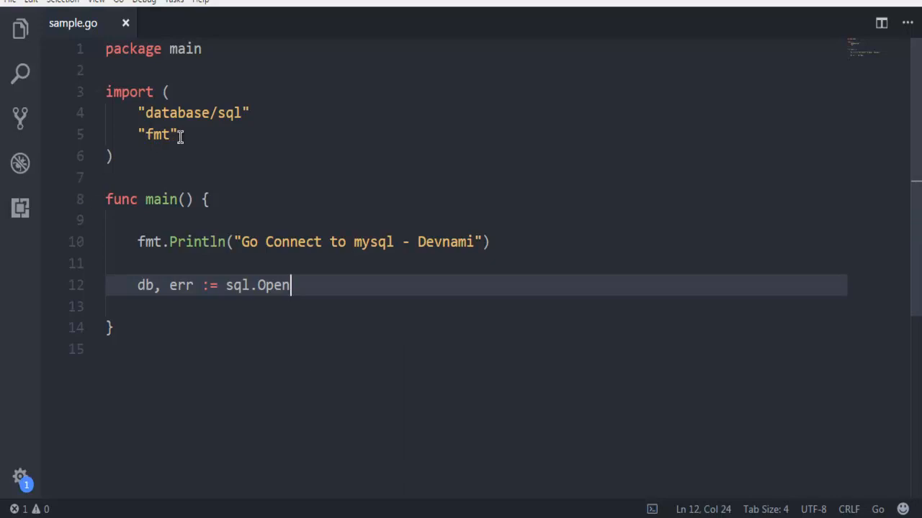
mouse_move(340, 288)
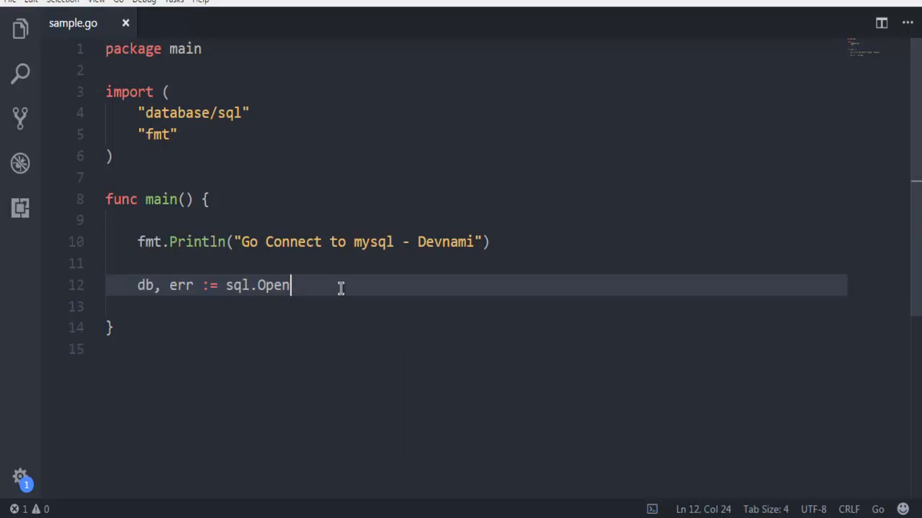
text(()
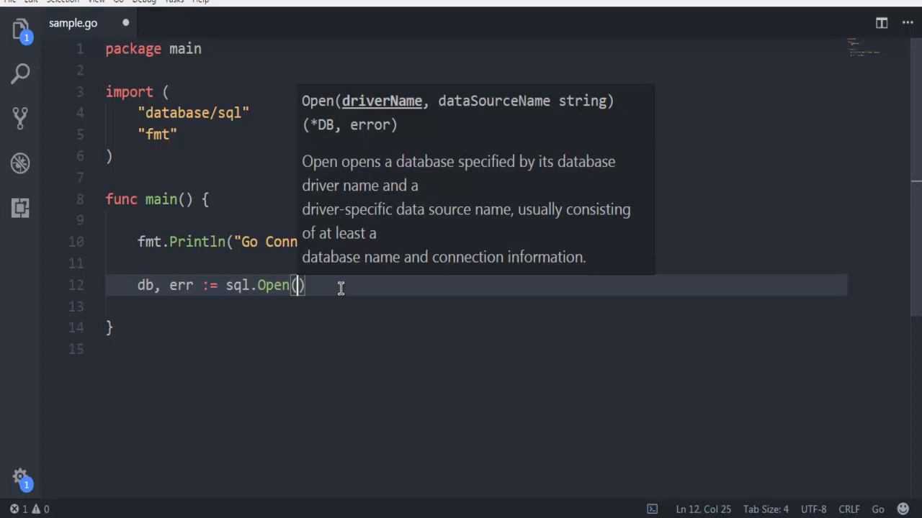
text(/)
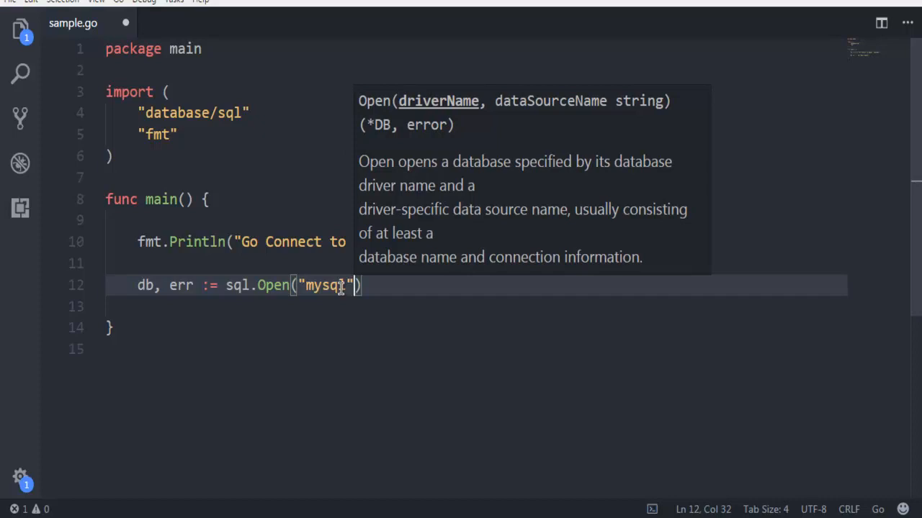
text(,"ro)
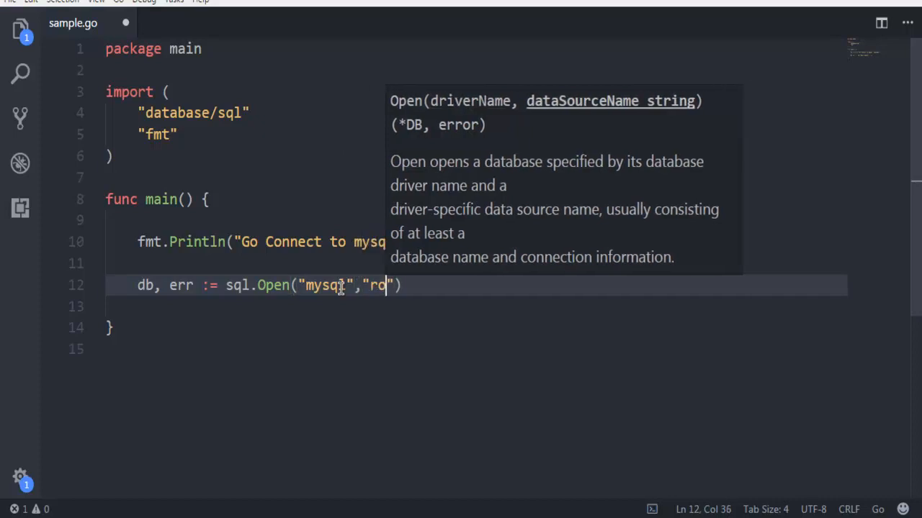
text(ot:)
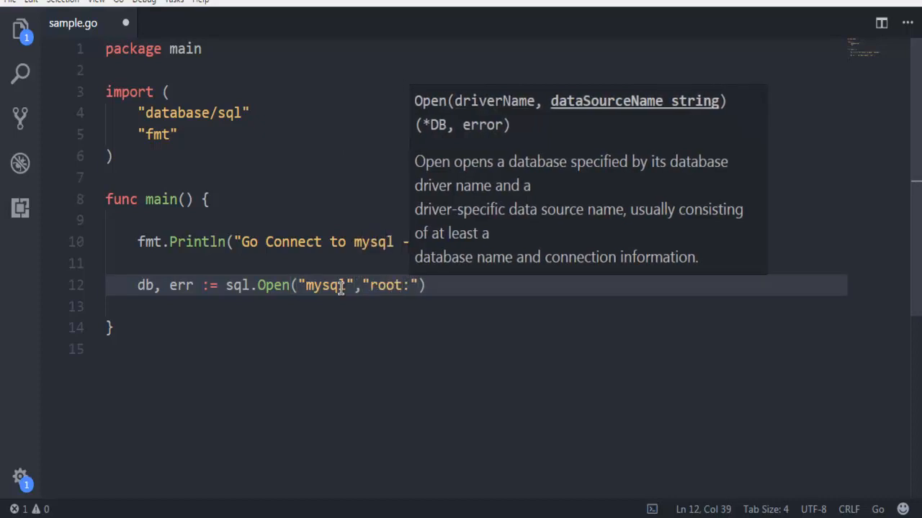
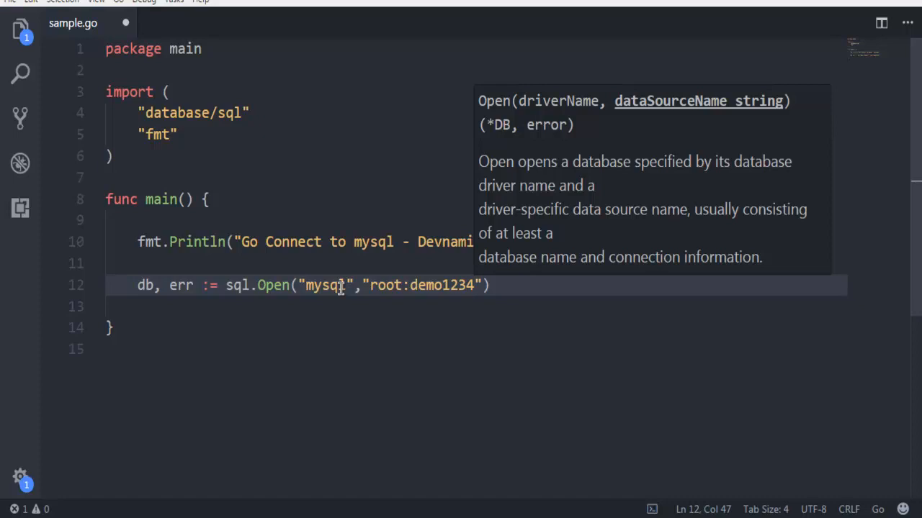
text(@)
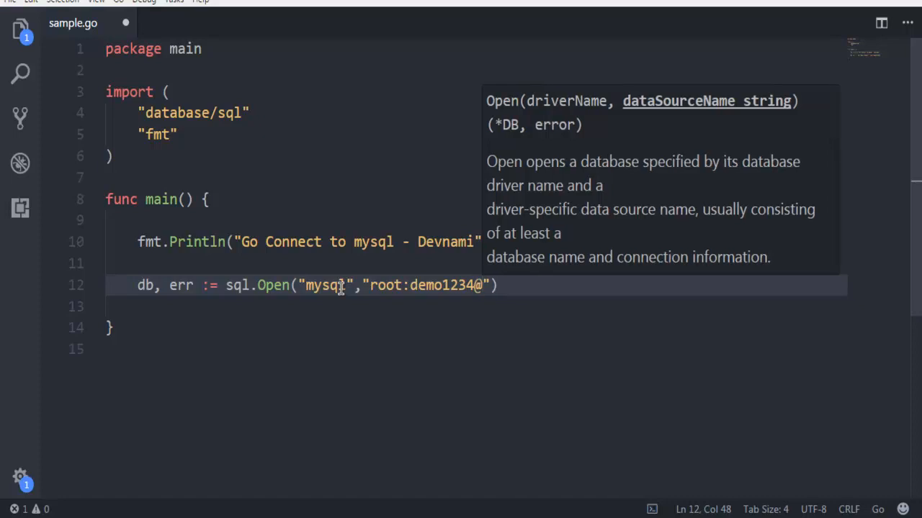
text(t)
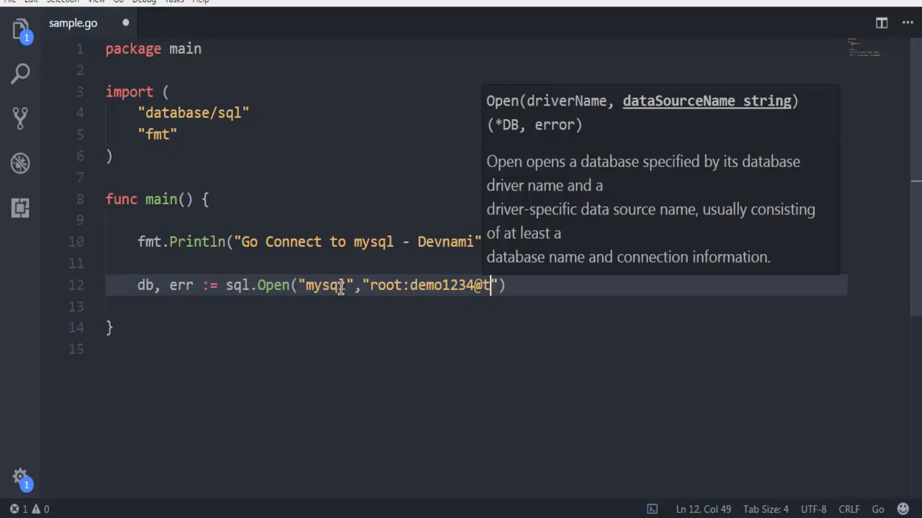
text(cp)
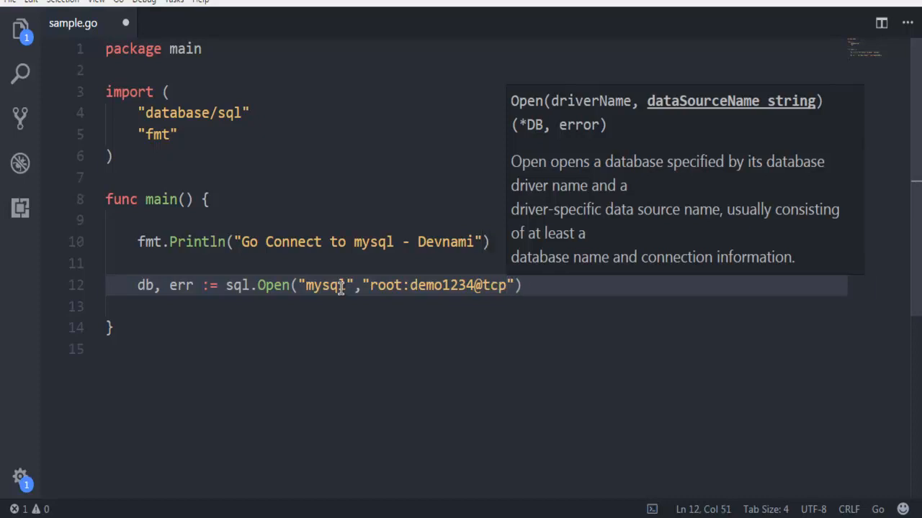
text(())
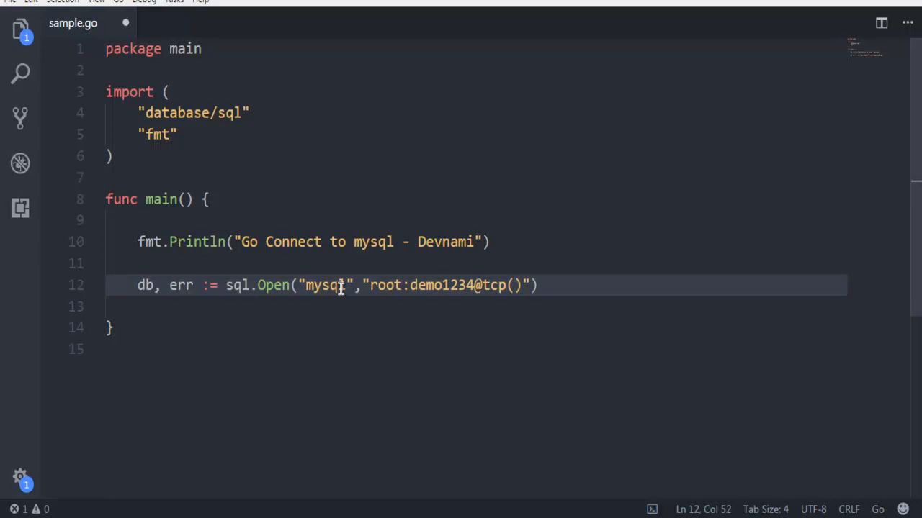
text(127)
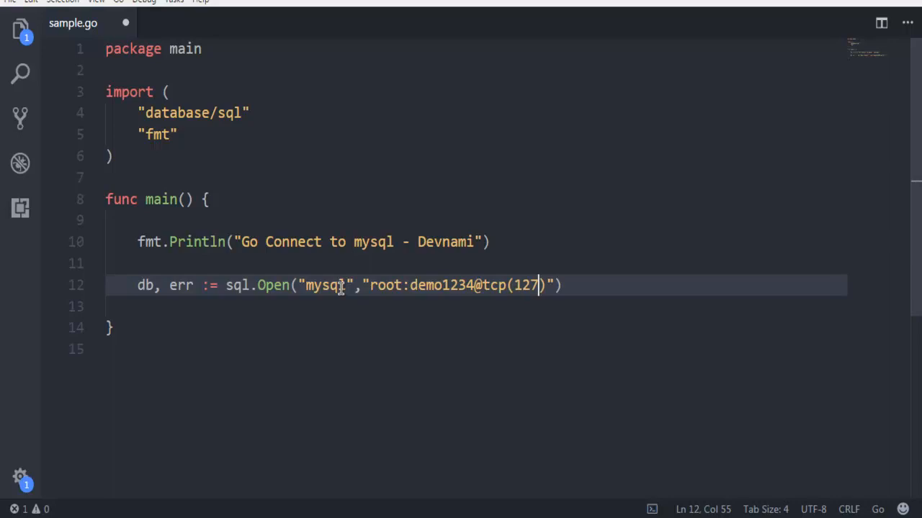
text(.0.0.1:)
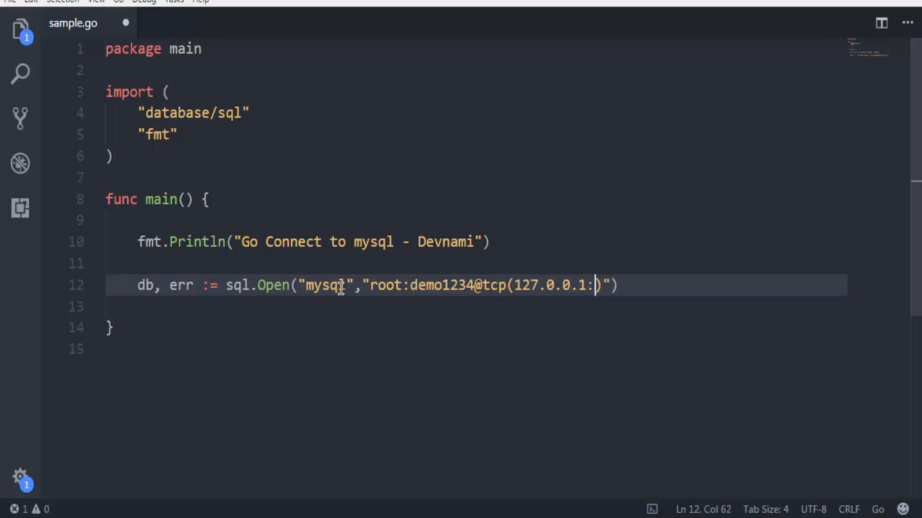
text(3306)
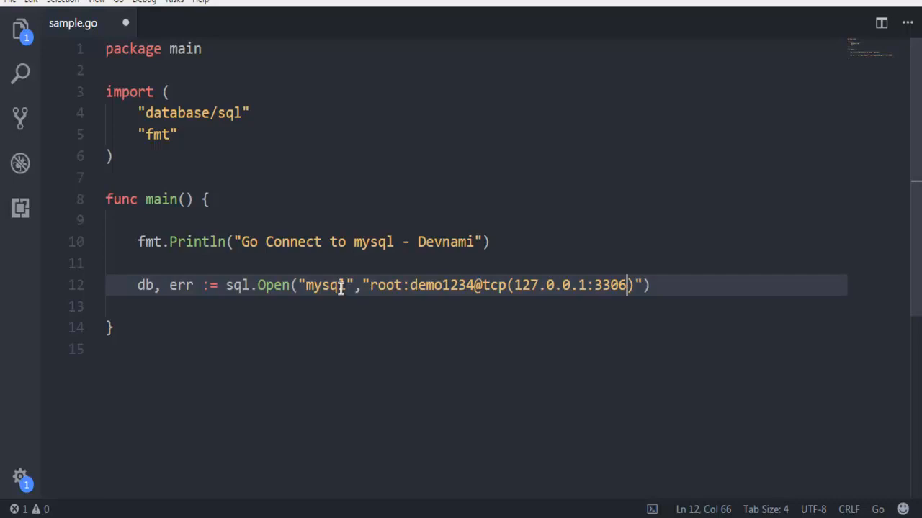
text(//)
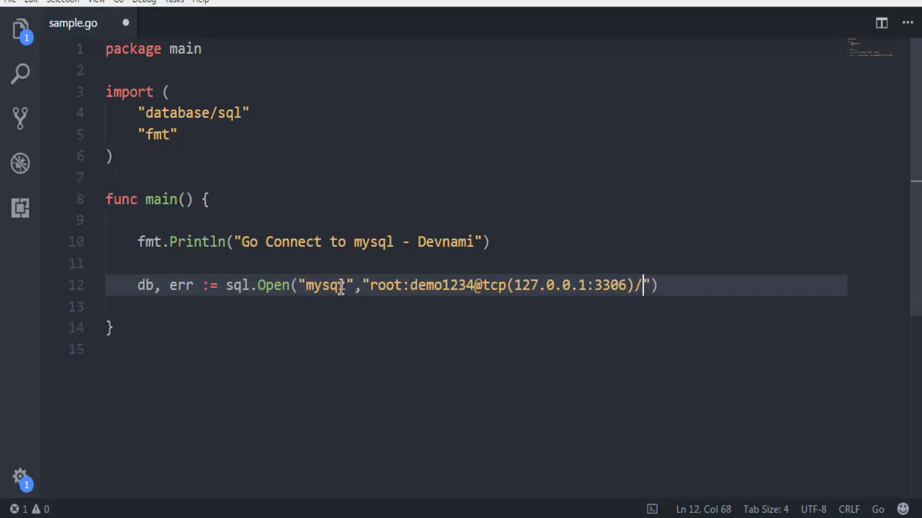
text(my[h)
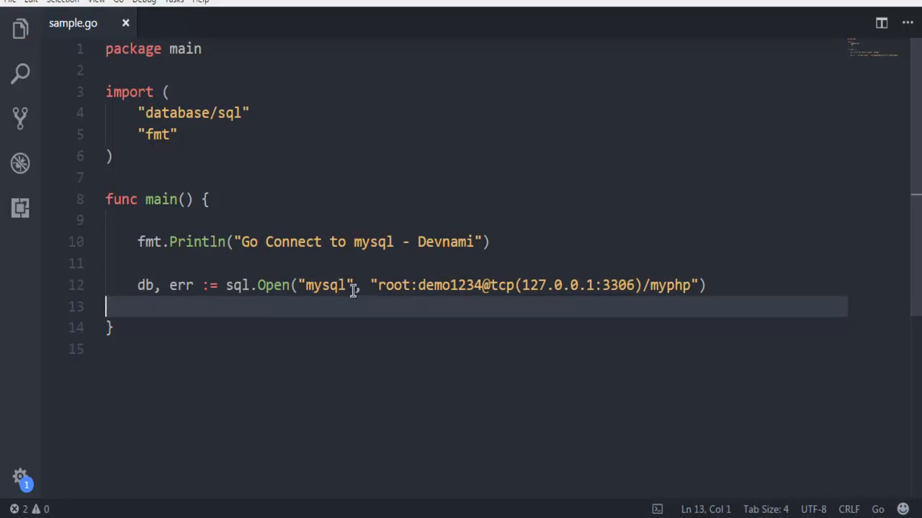
key(Enter)
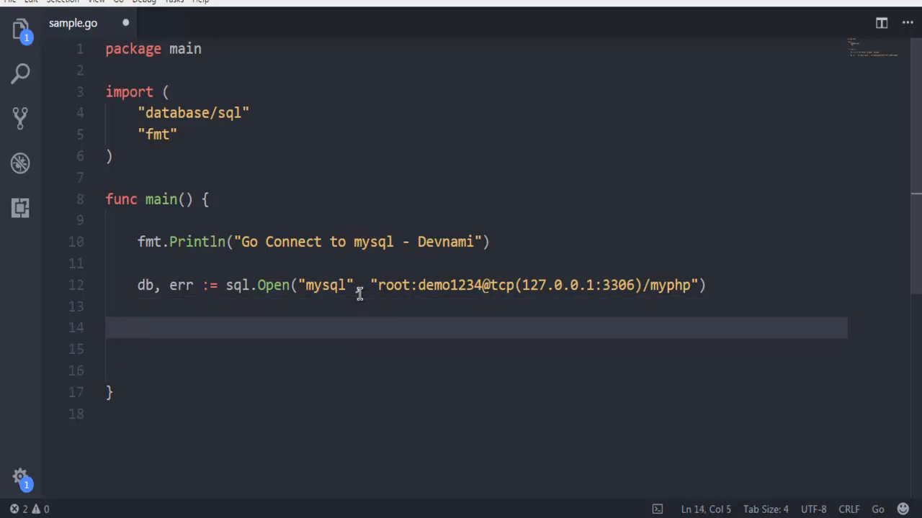
Add if err != nil { panic(err.Error()) } and save.
text(if err)
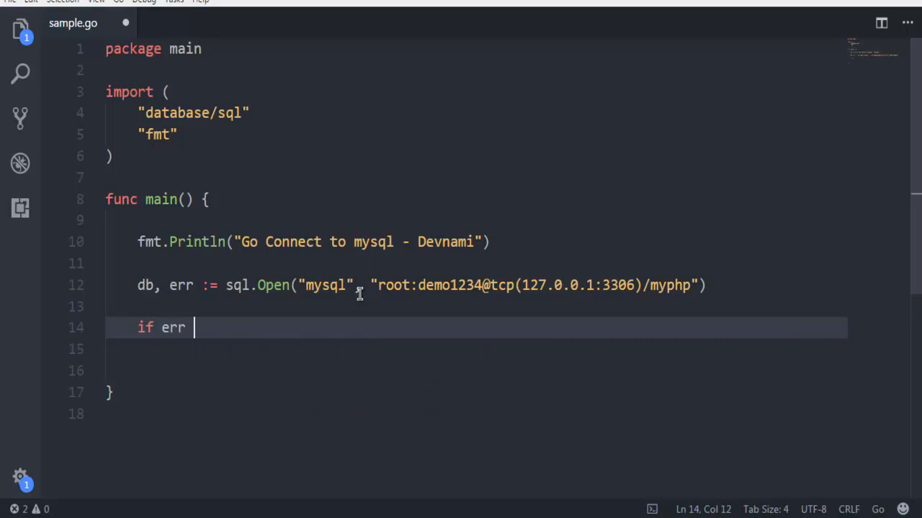
text(!=nil)
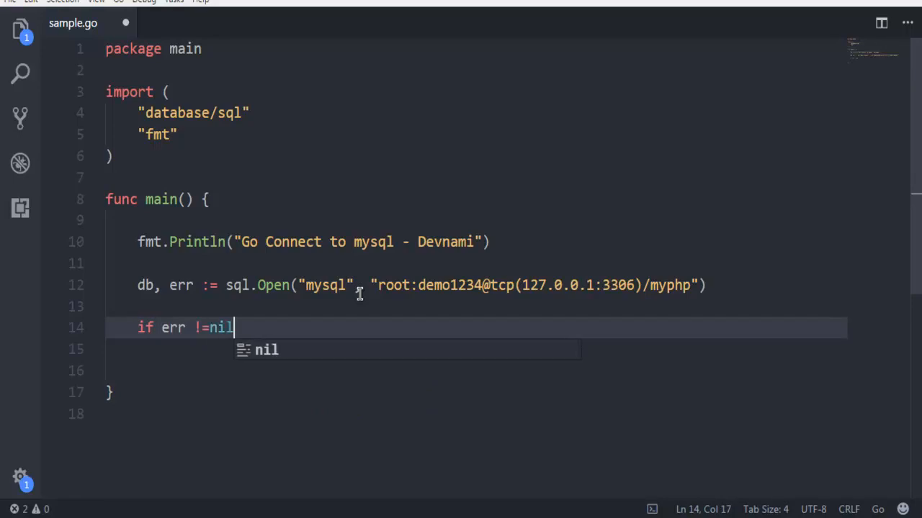
text({)
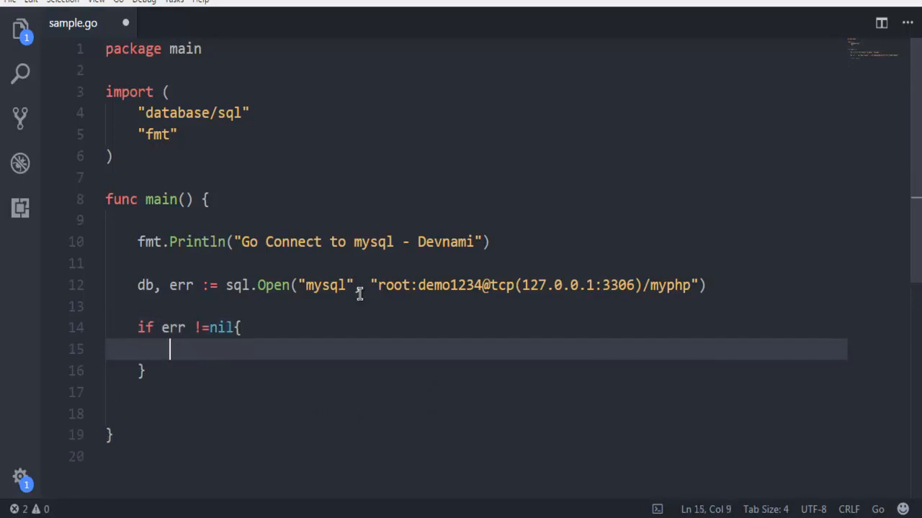
text(P)
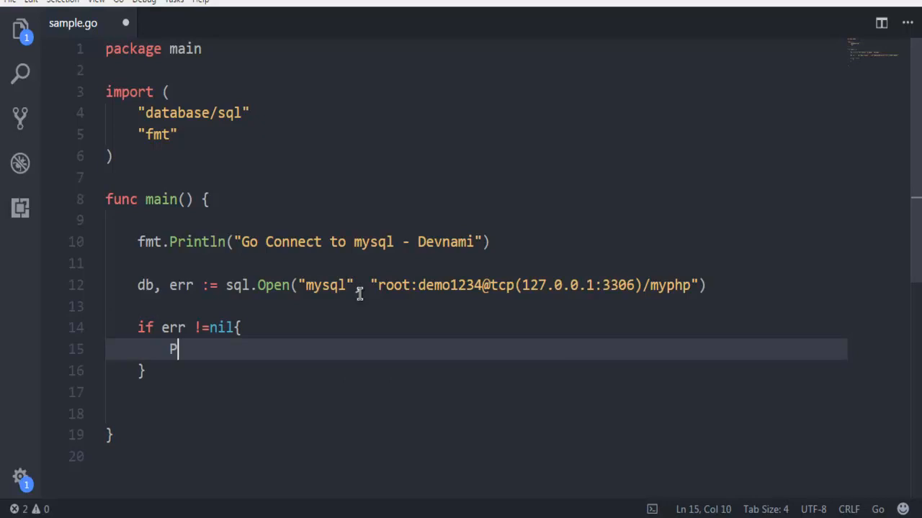
text(anic)
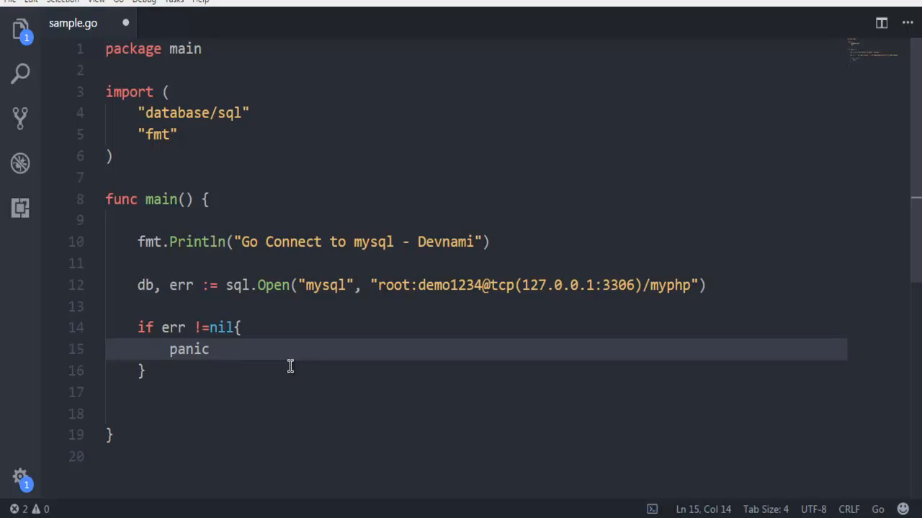
text((err.)
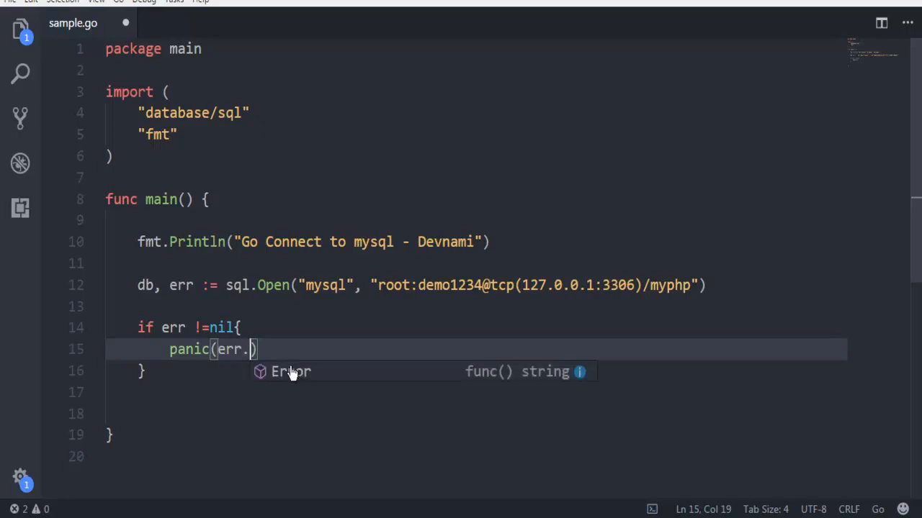
text(Error()
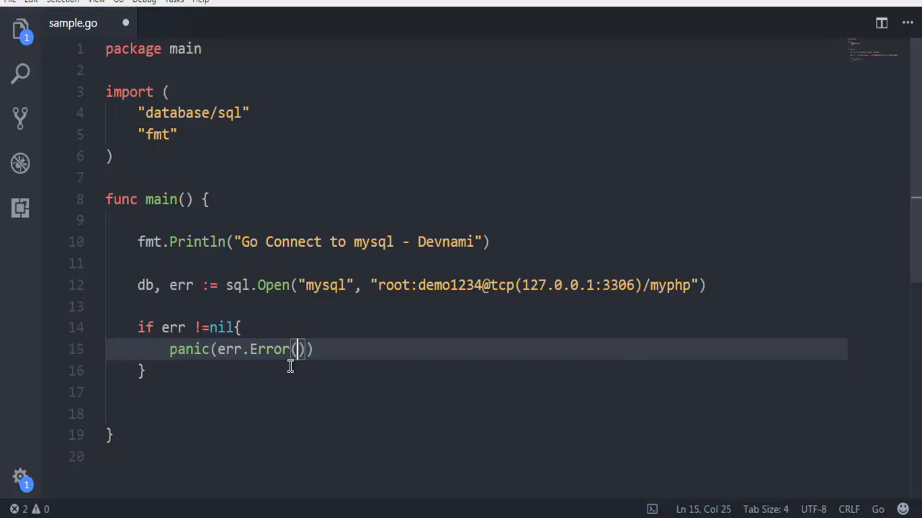
key(ctrl+s)
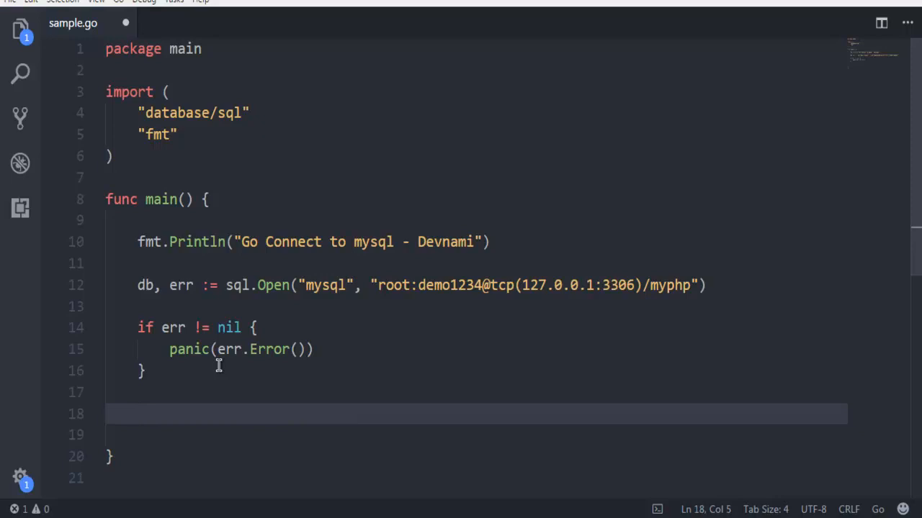
Print "Connected" with fmt.Println after the error check.
text(fmt)
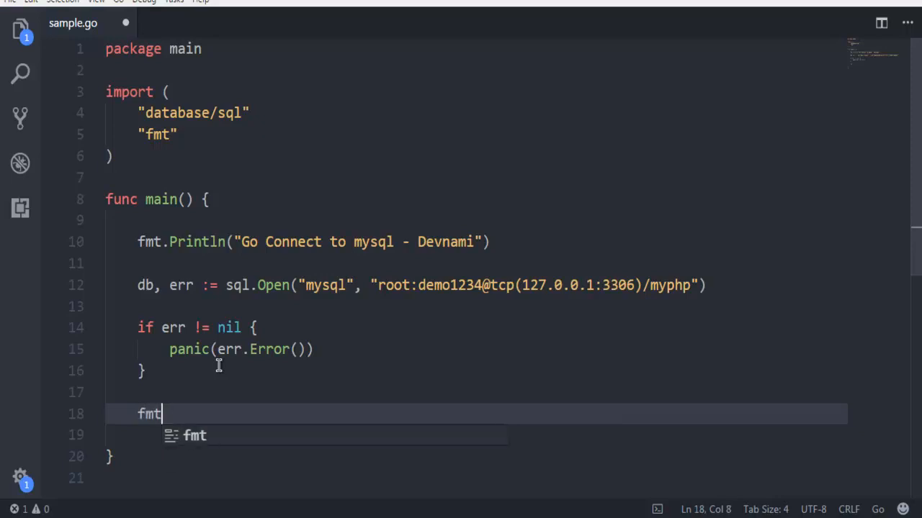
text(.Pp)
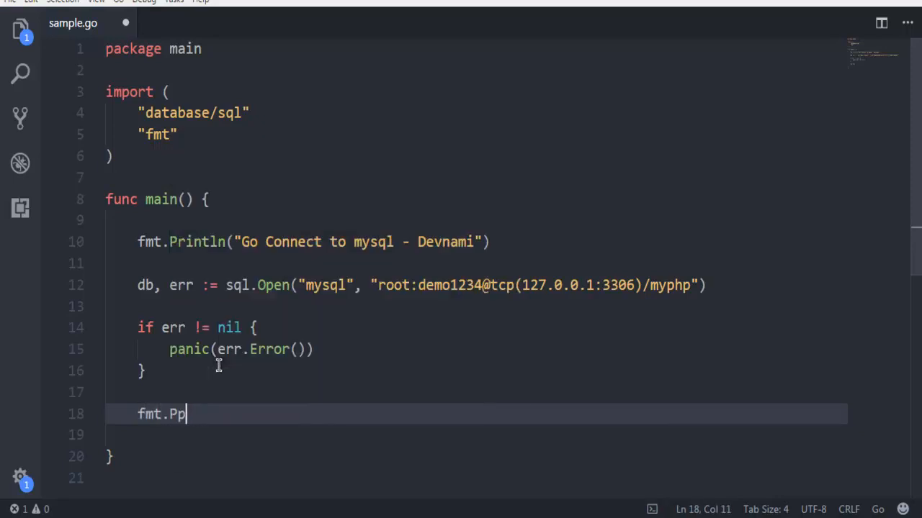
text(rintln)
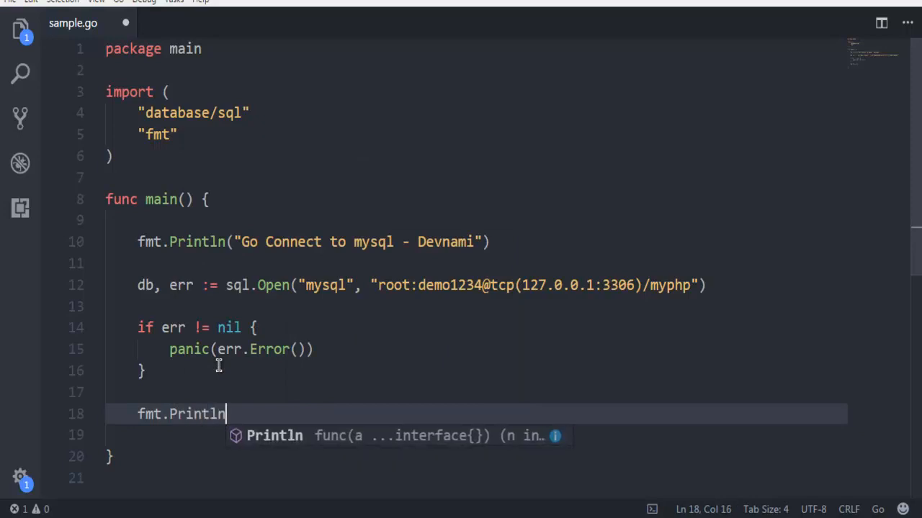
text(()
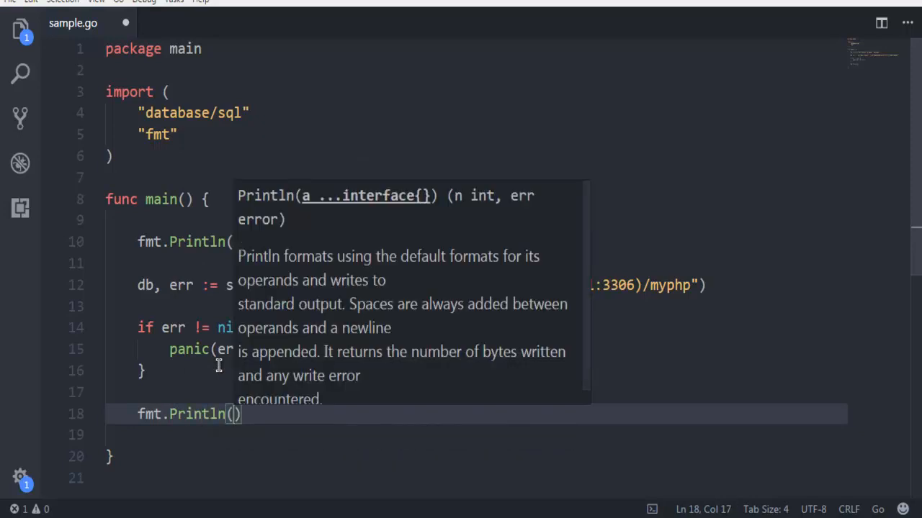
text("Connecte)
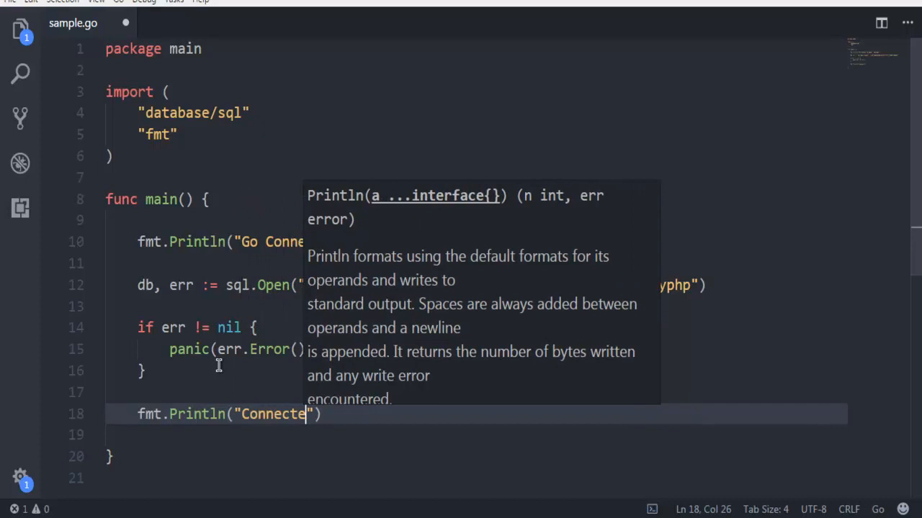
key(Enter)
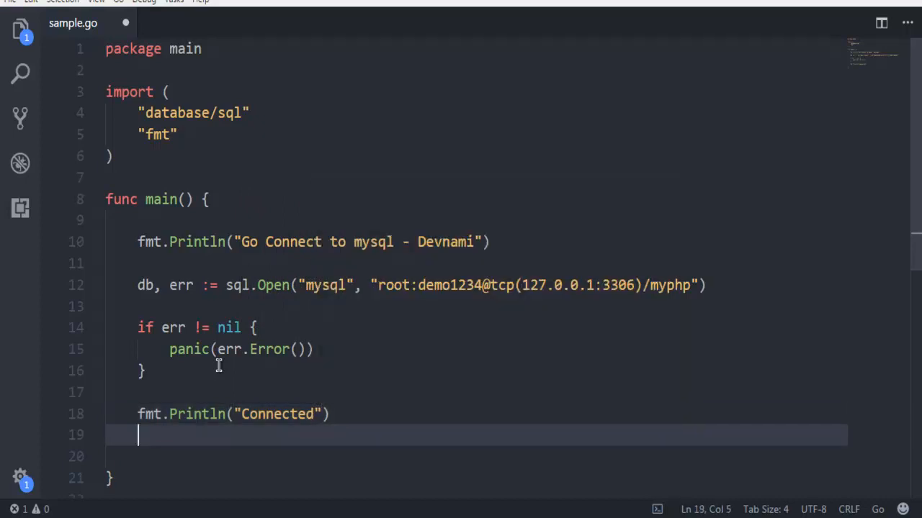
Add defer db.Close() on the next line.
text(defer)
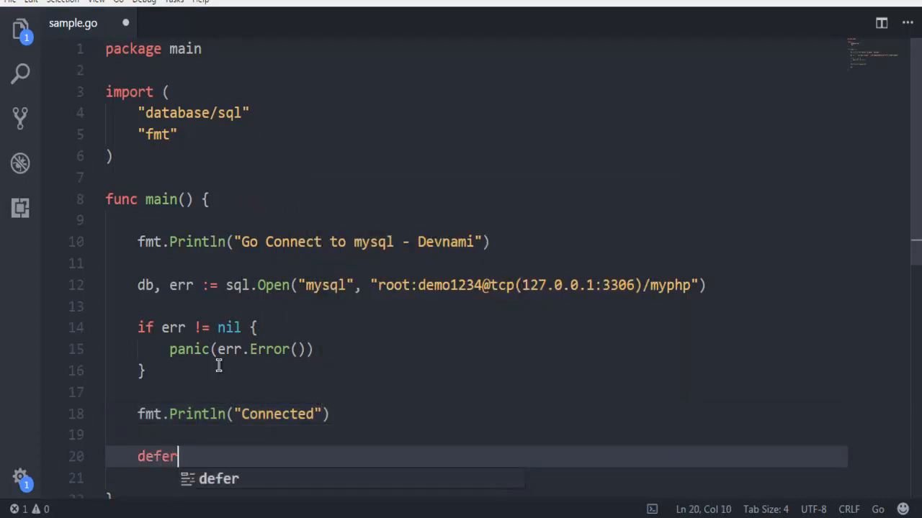
text(db)
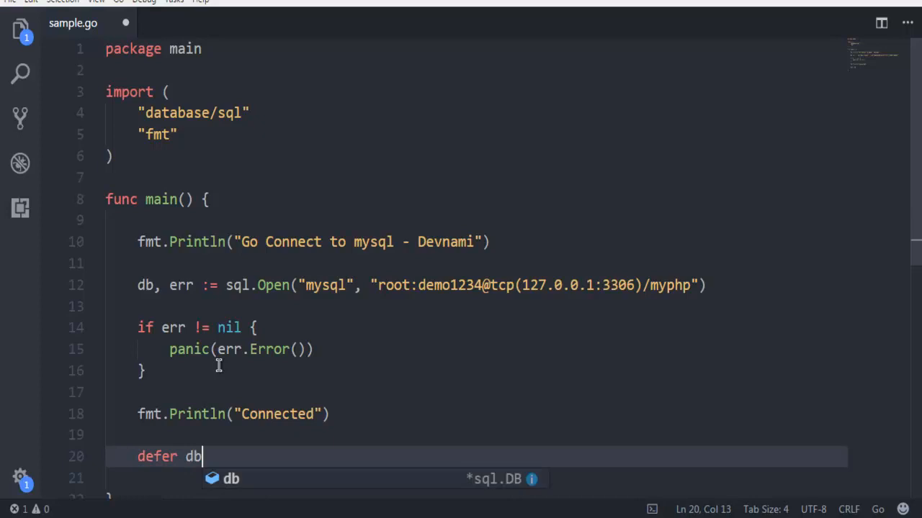
text(.Close()
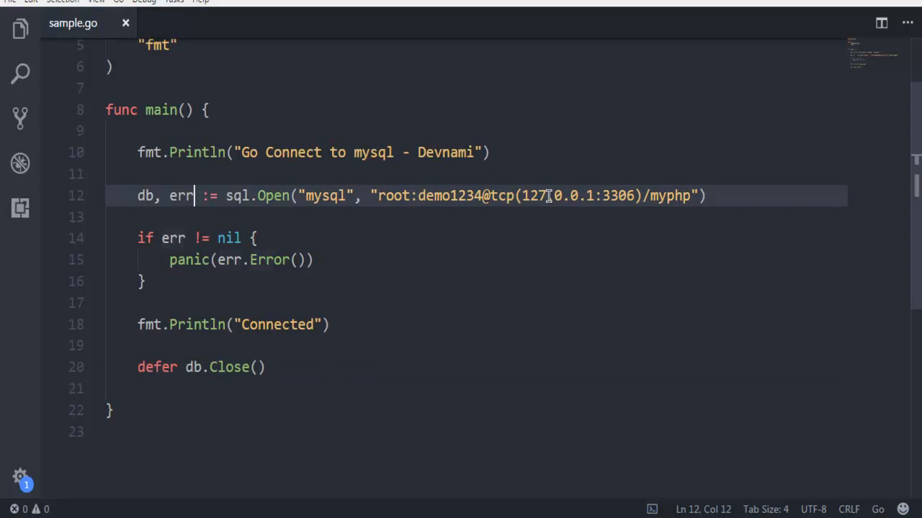
Add the blank import _ "github.com/go-sql-driver/mysql" below "fmt".
click(264, 367)
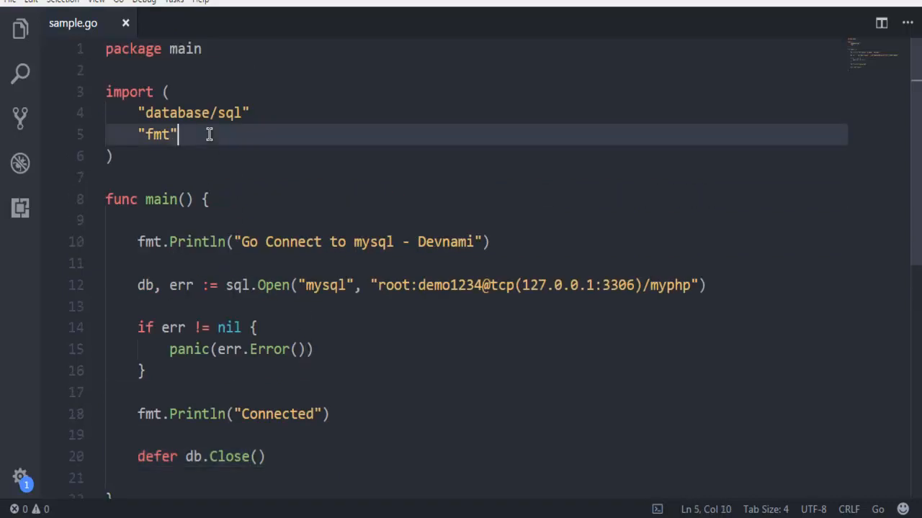
key(Enter)
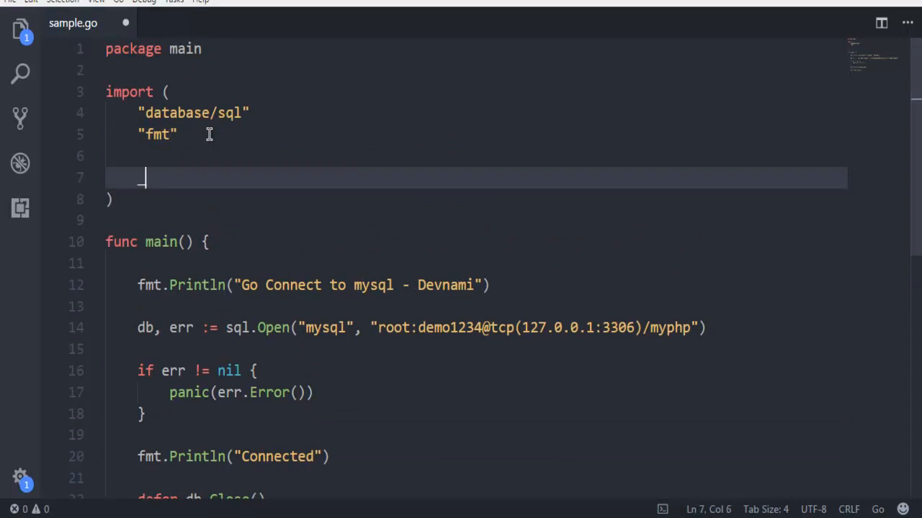
text(_ "g)
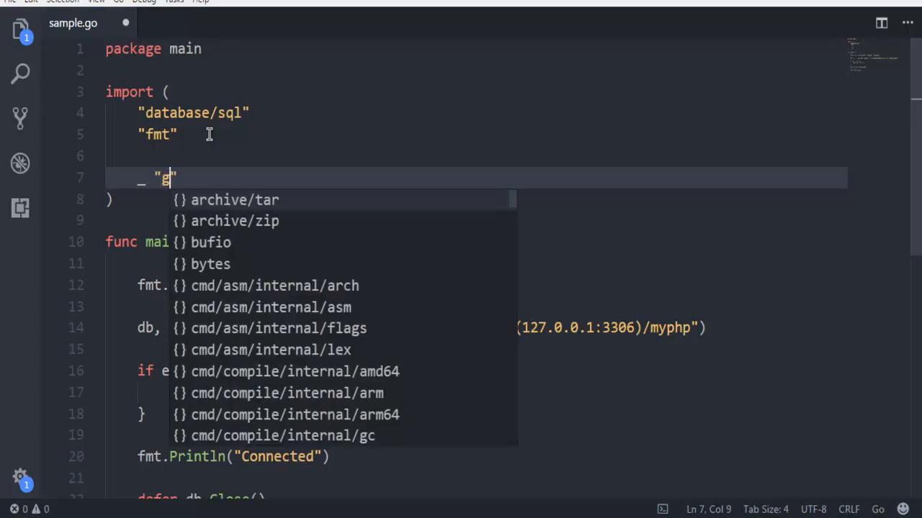
text(ithub)
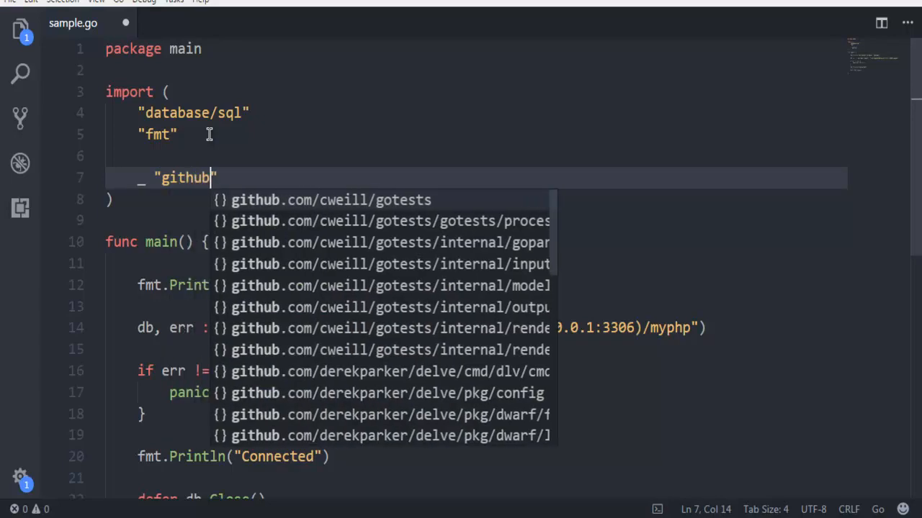
text(.com/)
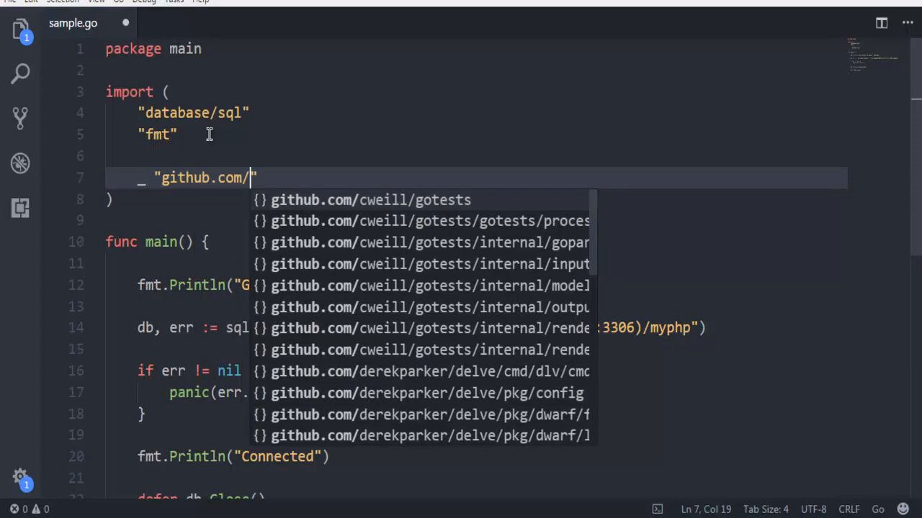
text(go)
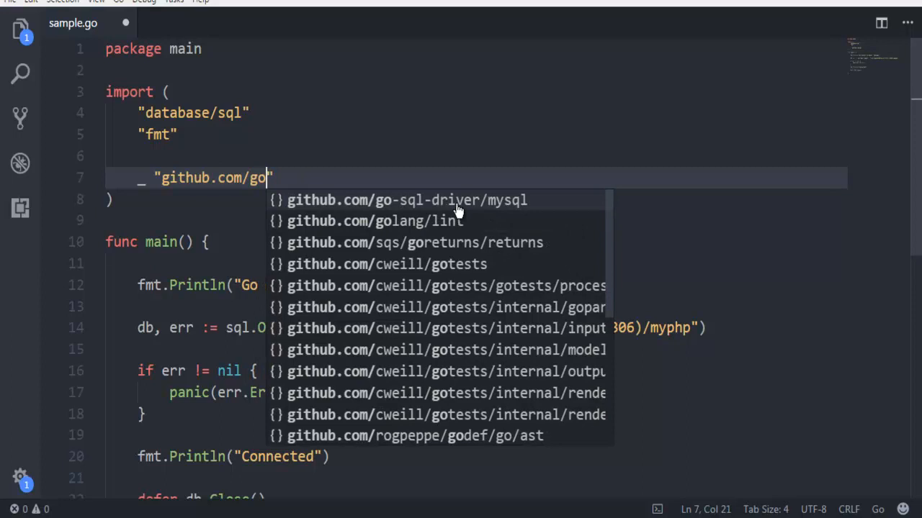
click(404, 200)
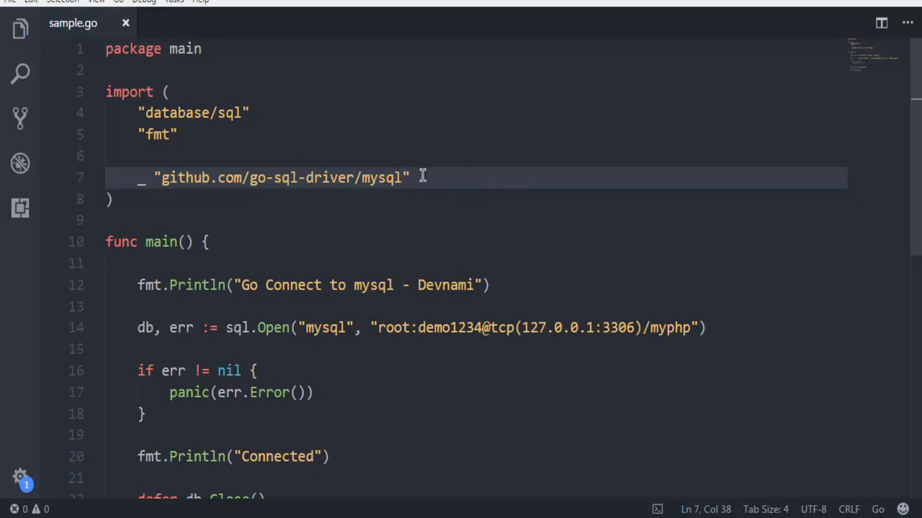
scroll(down, 3)
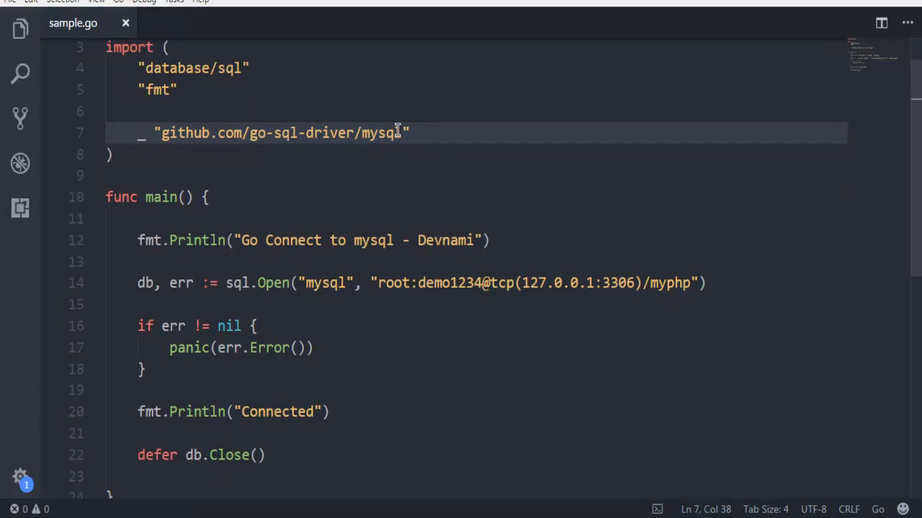
mouse_move(416, 133)
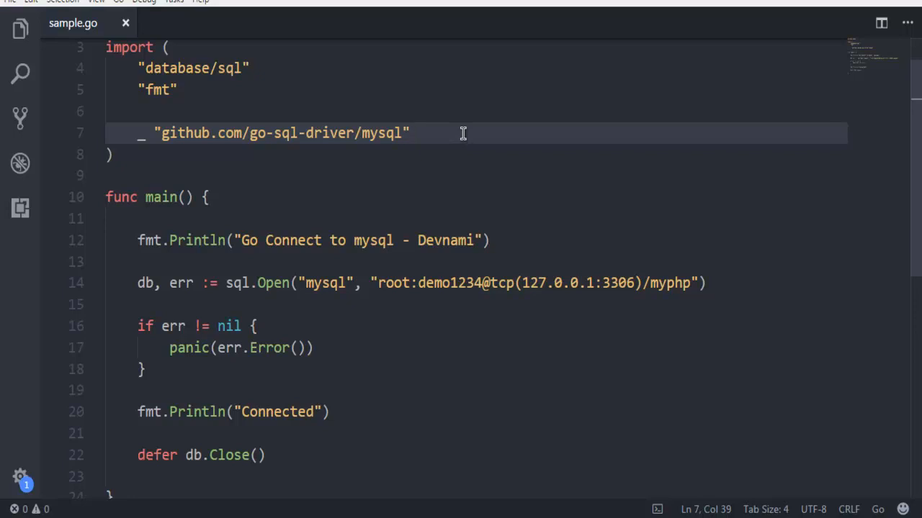
Open an integrated terminal, switch to D:, and type go run sample.go.
click(96, 3)
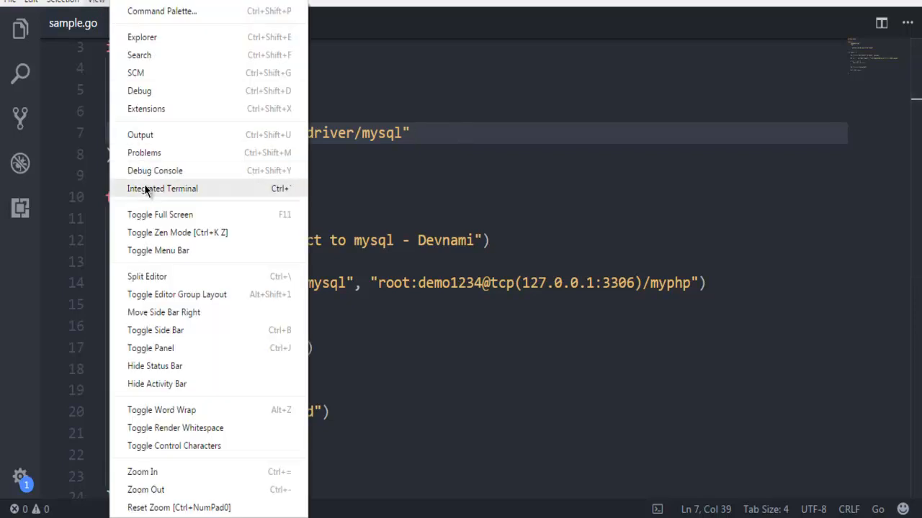
click(162, 188)
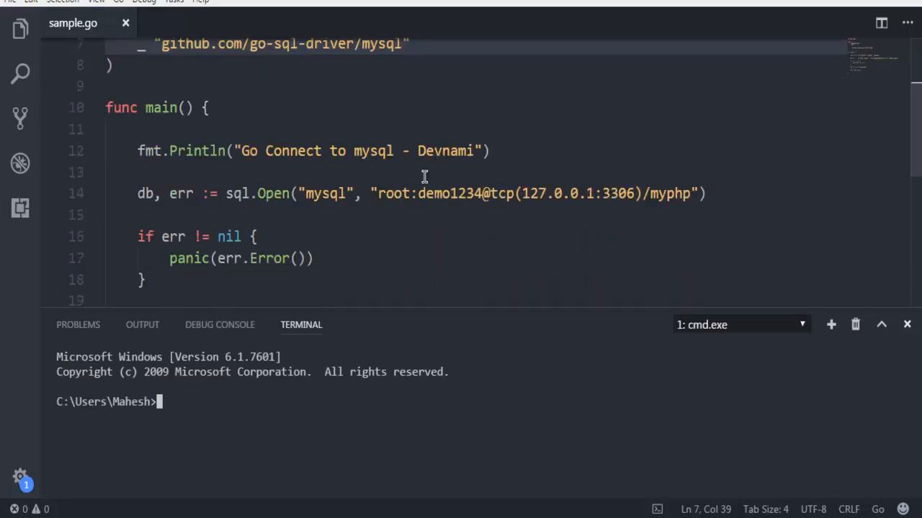
text(d)
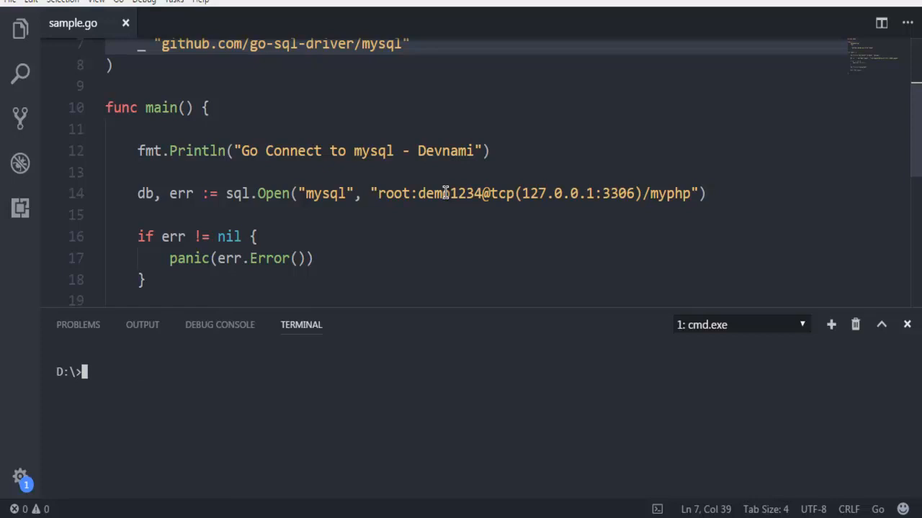
text(go run s)
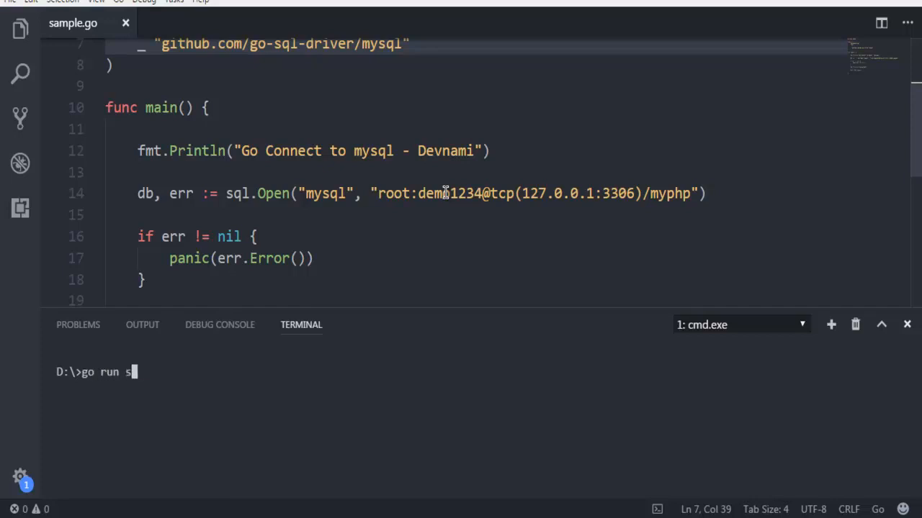
text(ample.go)
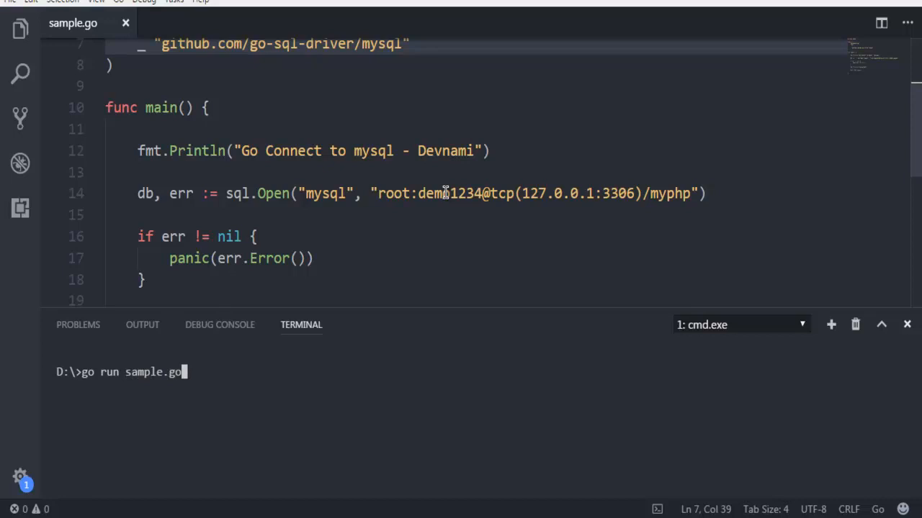
mouse_move(384, 200)
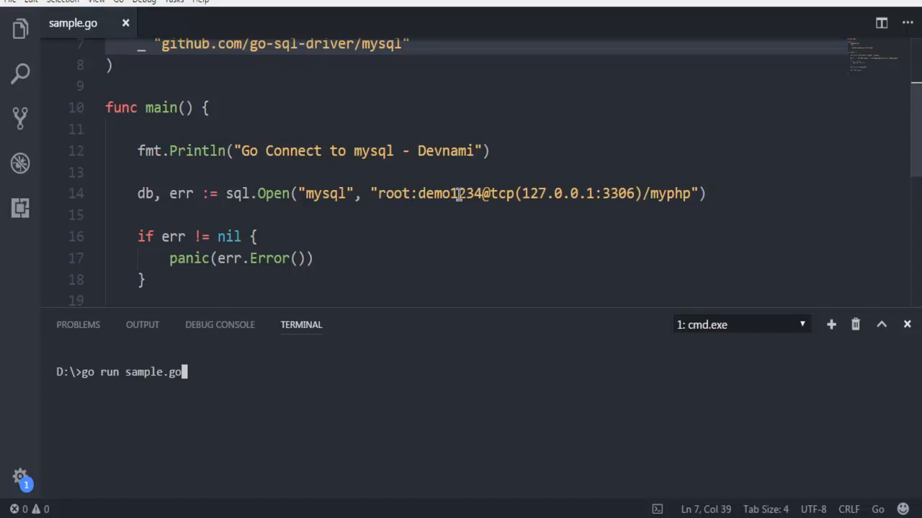
mouse_move(553, 199)
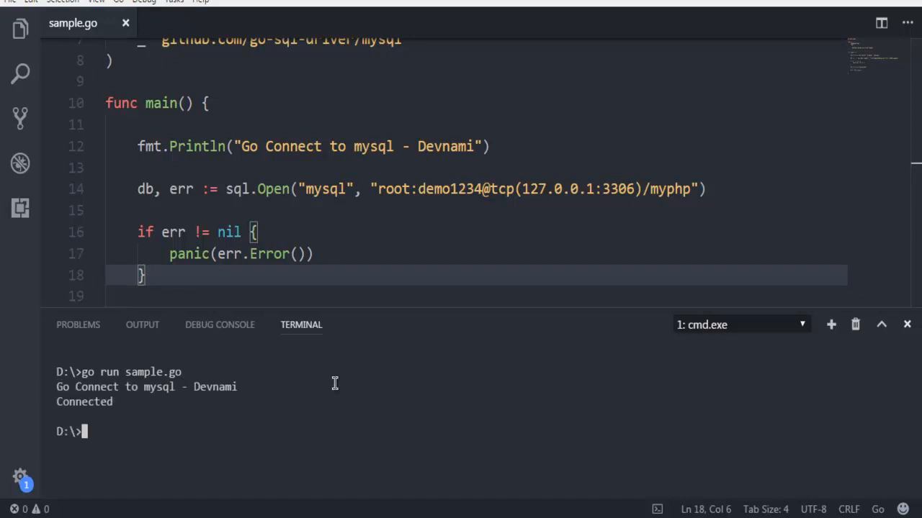
mouse_move(359, 396)
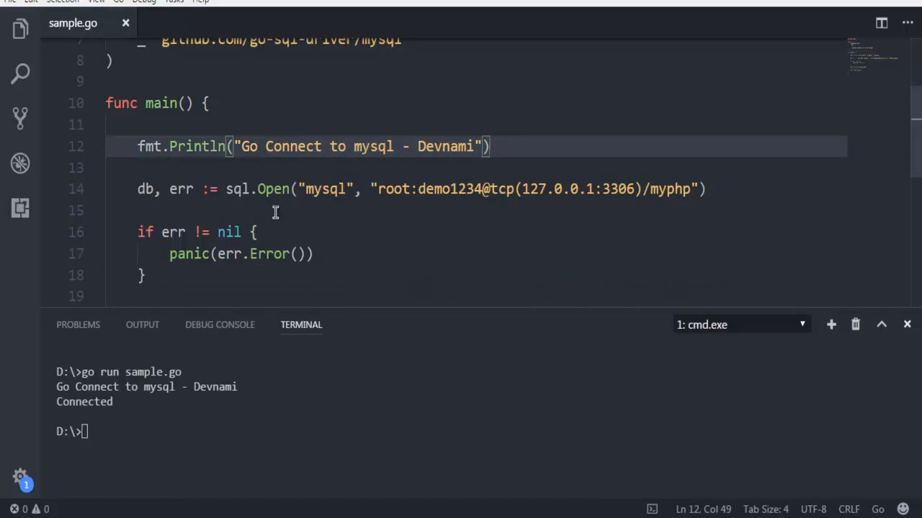
Review the MySQL connection string, the Connected print call and the deferred database close in sample.go.
drag(377, 189, 539, 189)
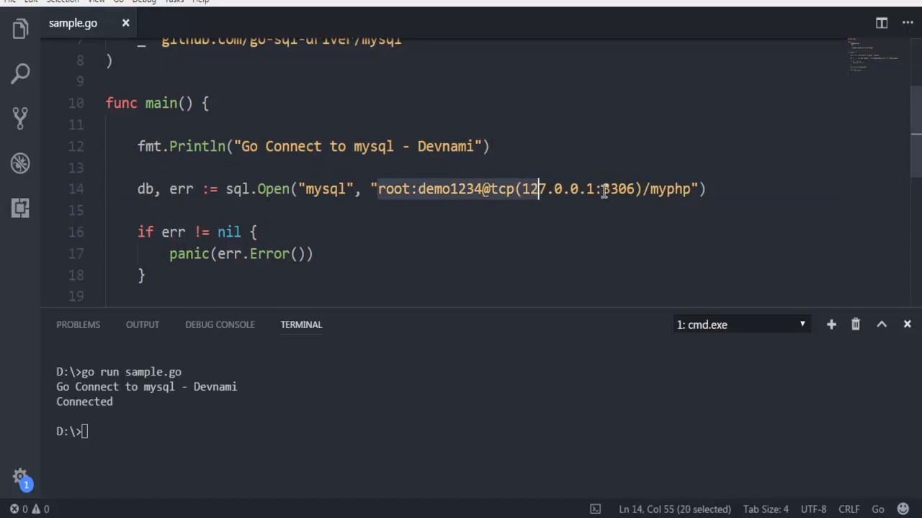
click(552, 189)
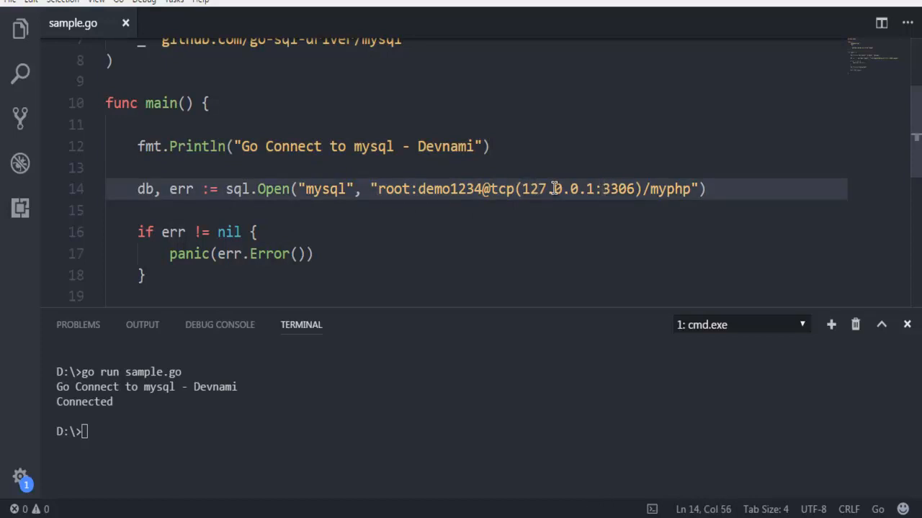
scroll(down, 3)
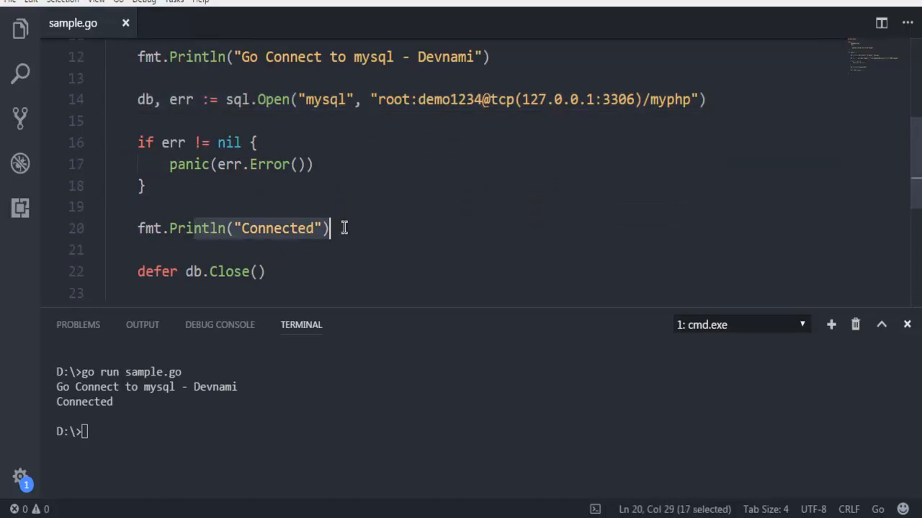
click(216, 272)
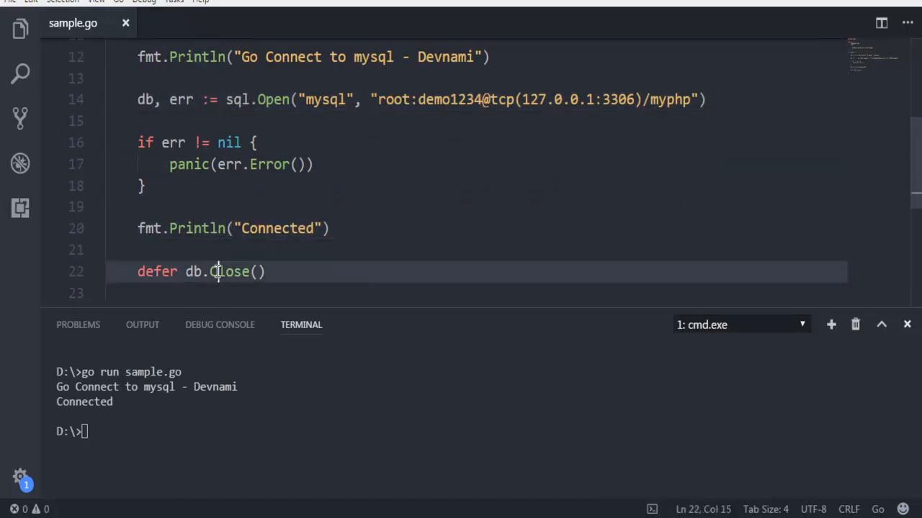
click(265, 272)
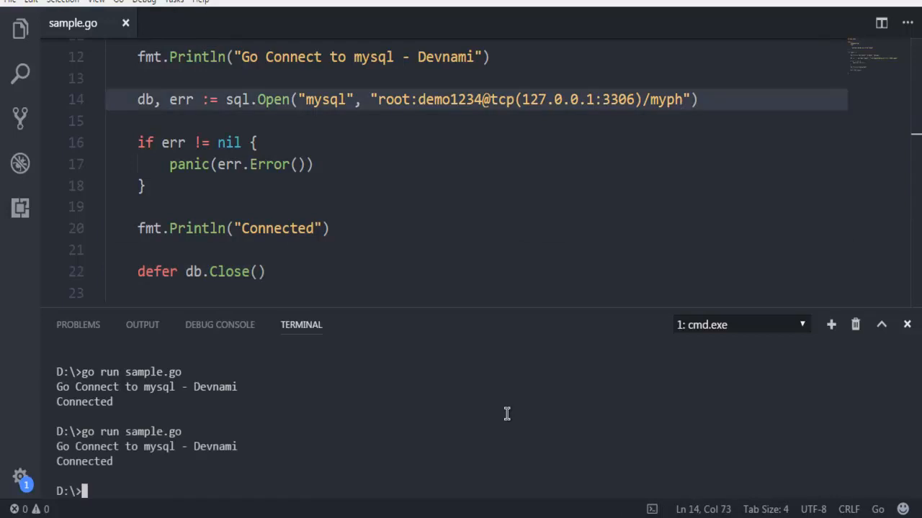
mouse_move(917, 355)
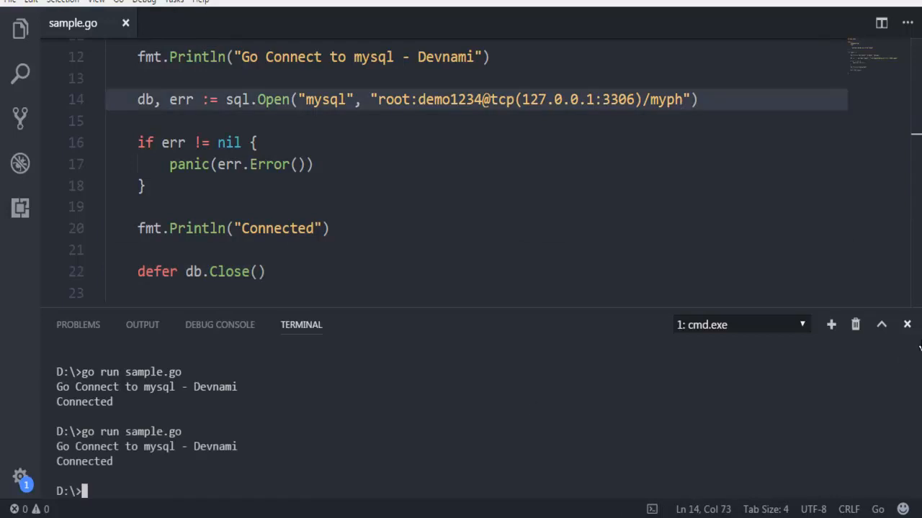